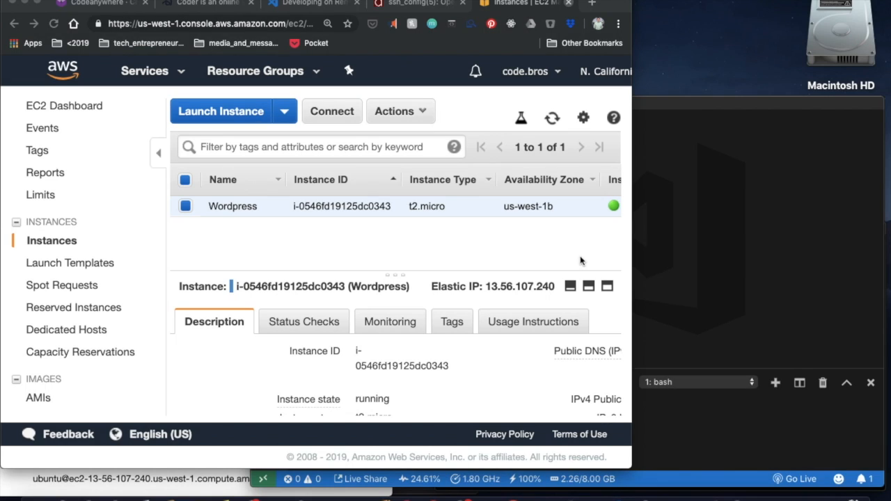
mouse_move(195, 445)
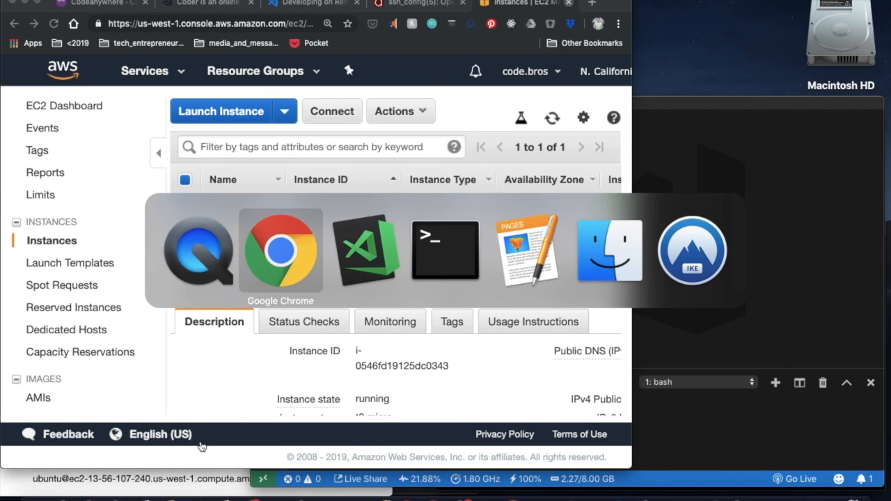
Step: Glance at the remote development notes, then bring up the Codeanywhere homepage
left_click(365, 250)
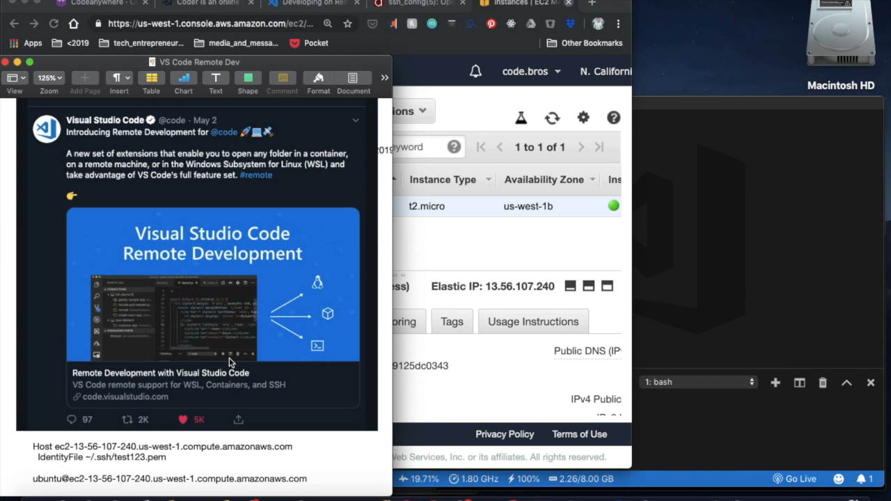
key("cmd+tab")
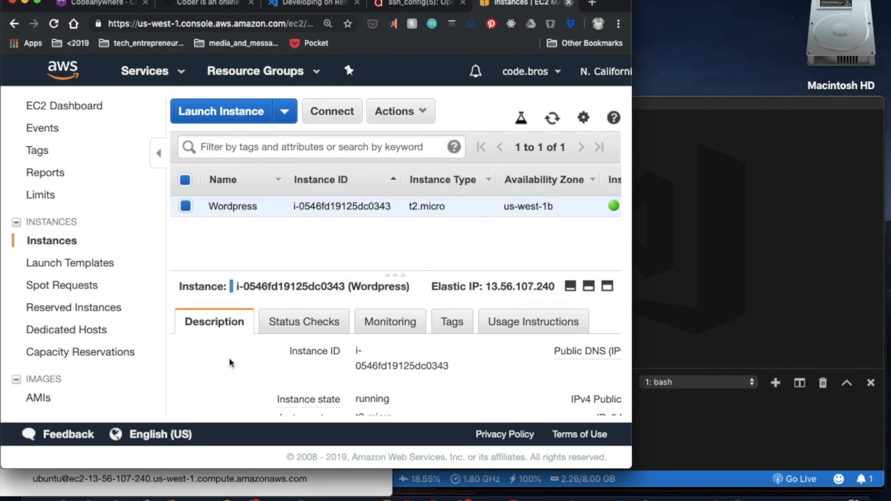
left_click(98, 3)
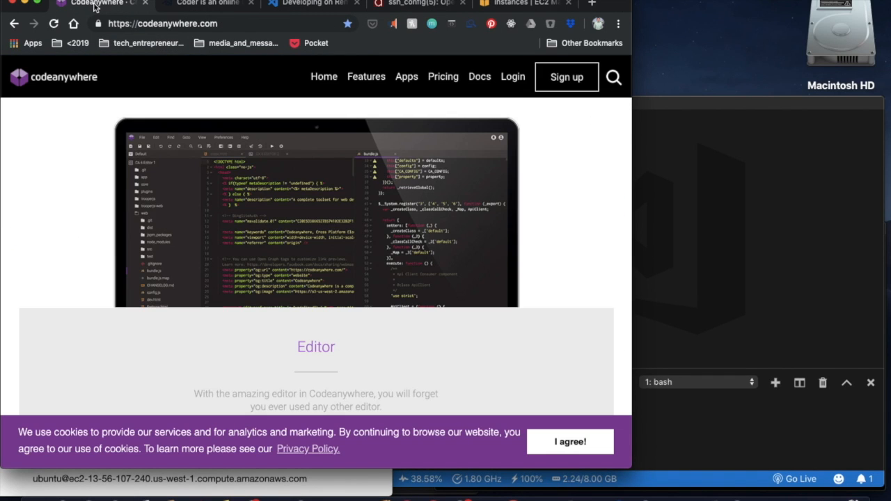
mouse_move(186, 201)
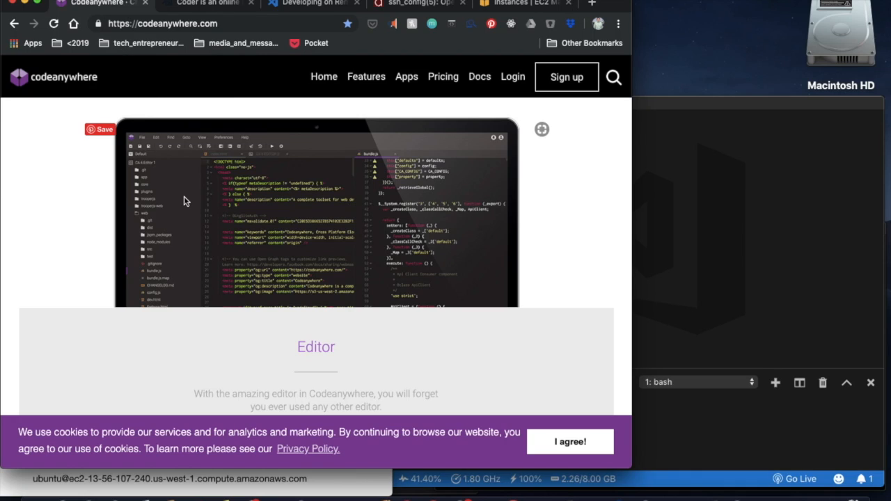
mouse_move(200, 207)
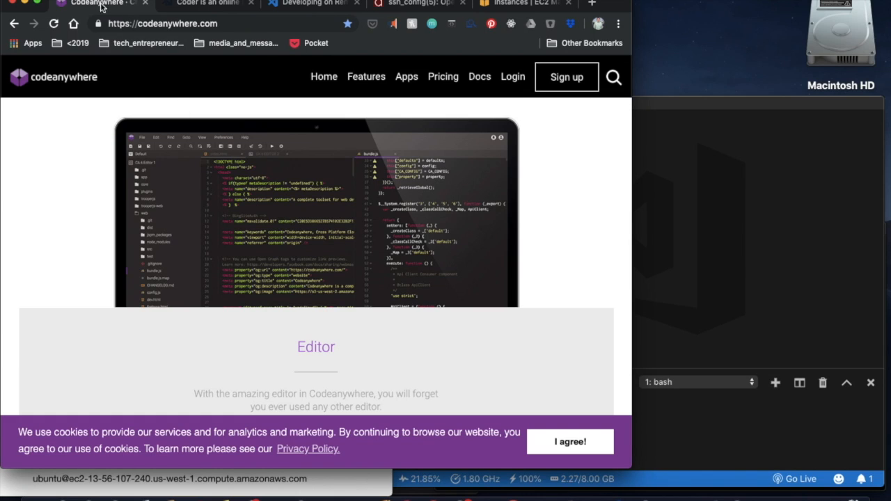
mouse_move(533, 217)
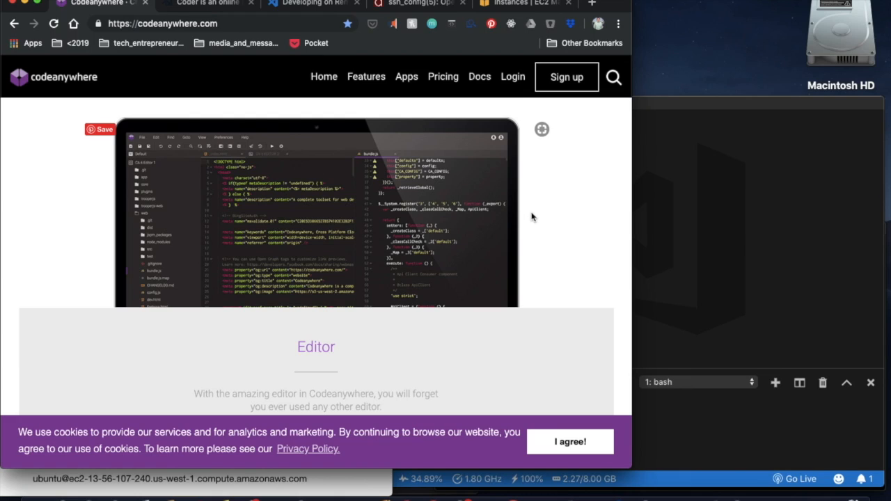
mouse_move(338, 251)
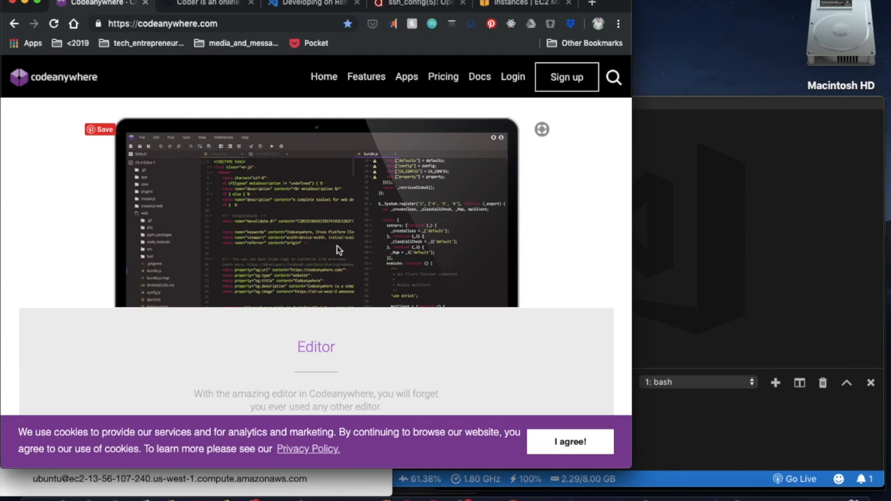
mouse_move(356, 255)
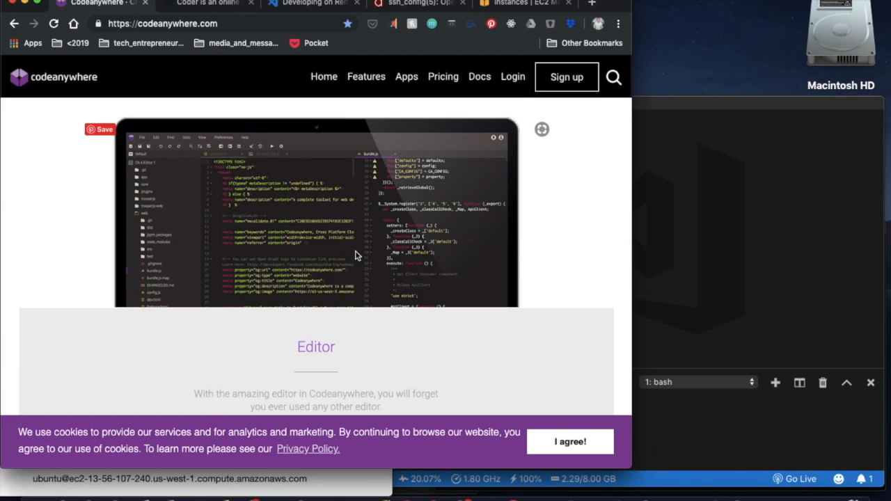
mouse_move(230, 155)
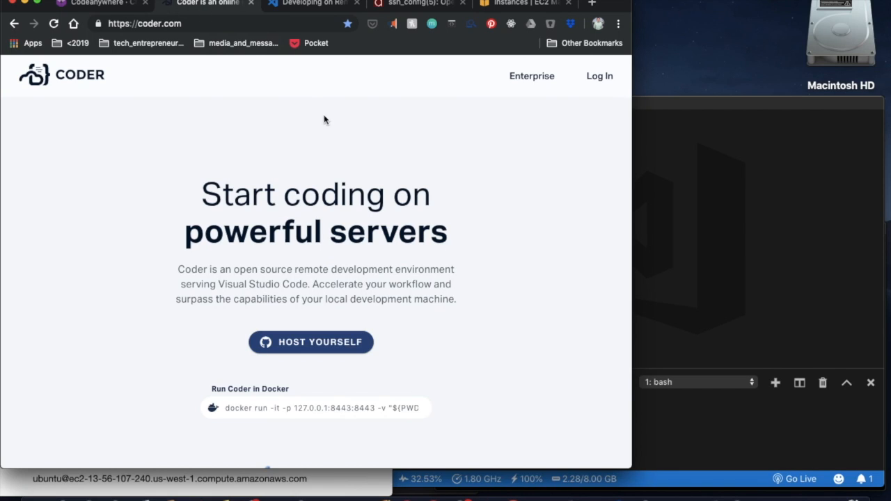
scroll("down", 3)
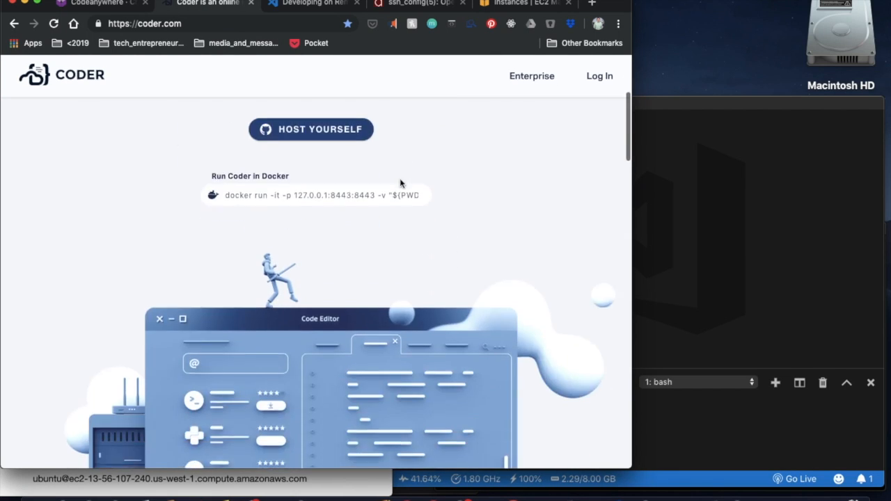
scroll("down", 3)
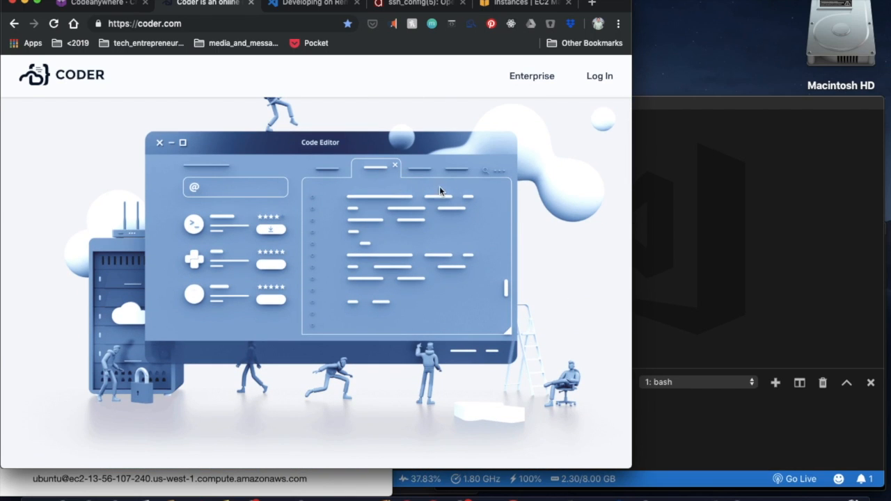
mouse_move(527, 214)
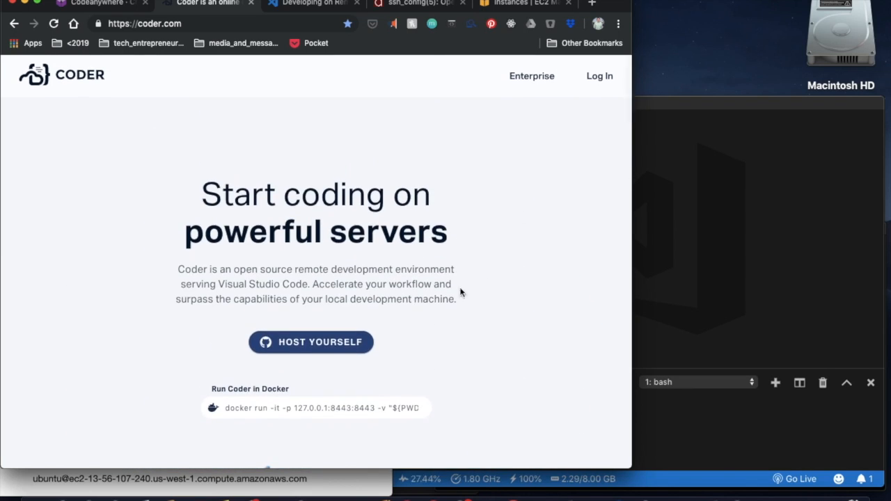
mouse_move(421, 319)
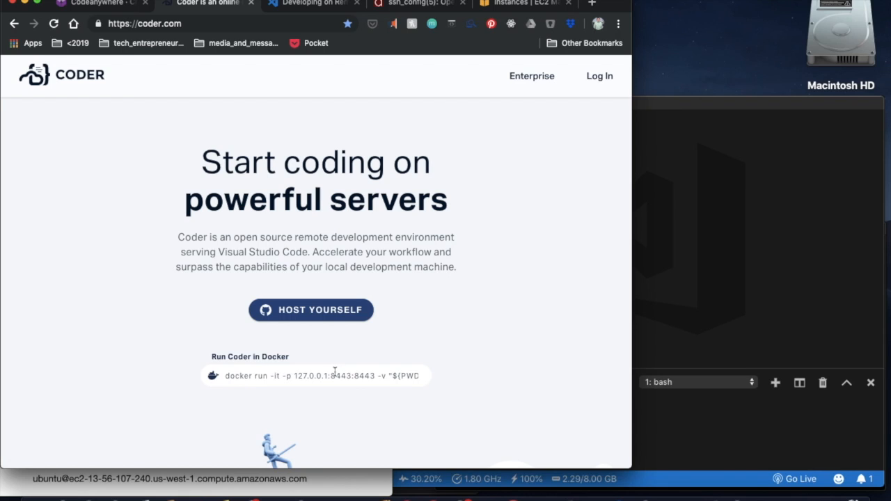
mouse_move(435, 339)
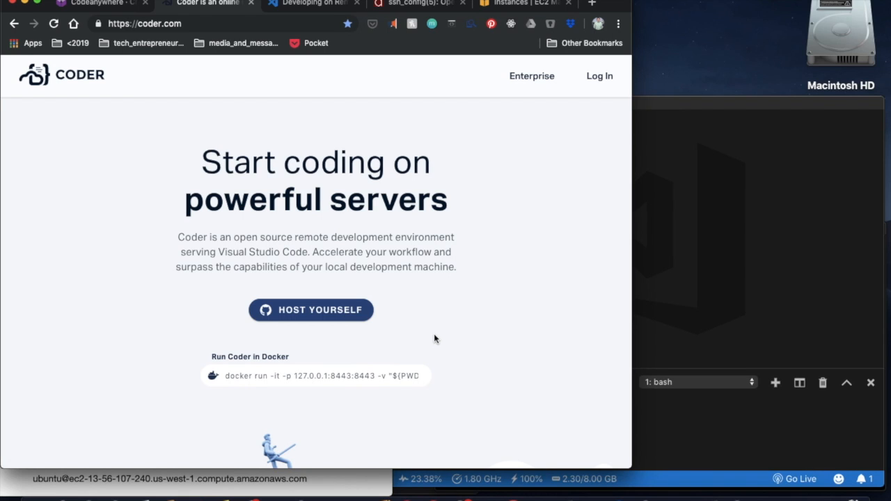
scroll("down", 3)
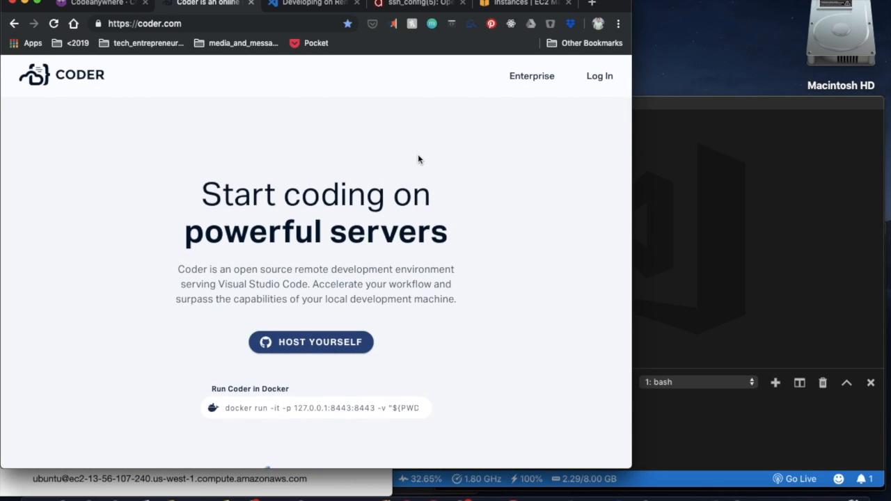
mouse_move(262, 187)
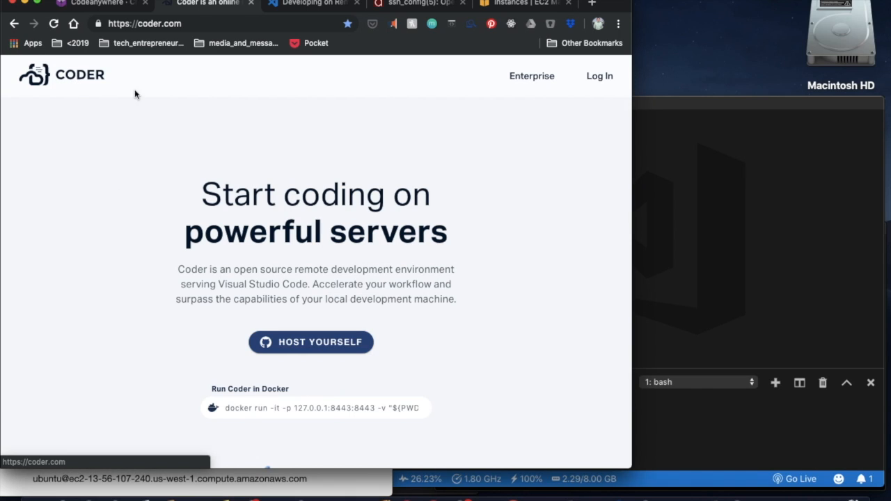
mouse_move(407, 172)
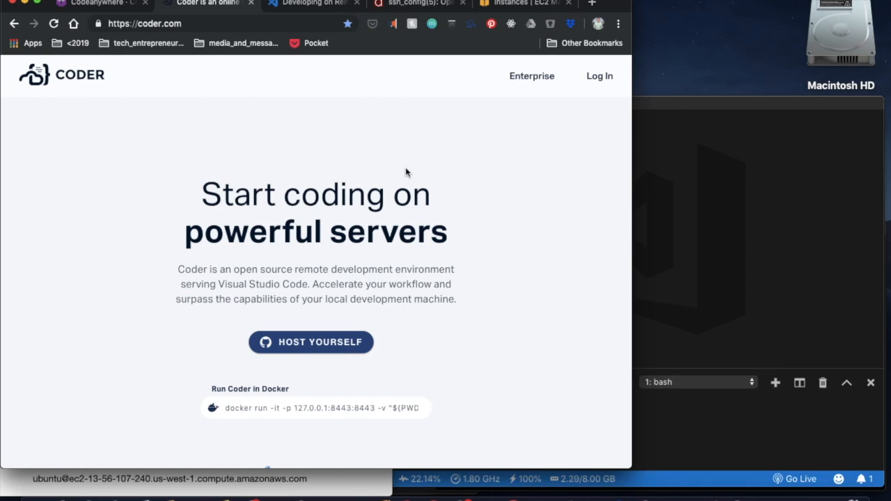
mouse_move(395, 171)
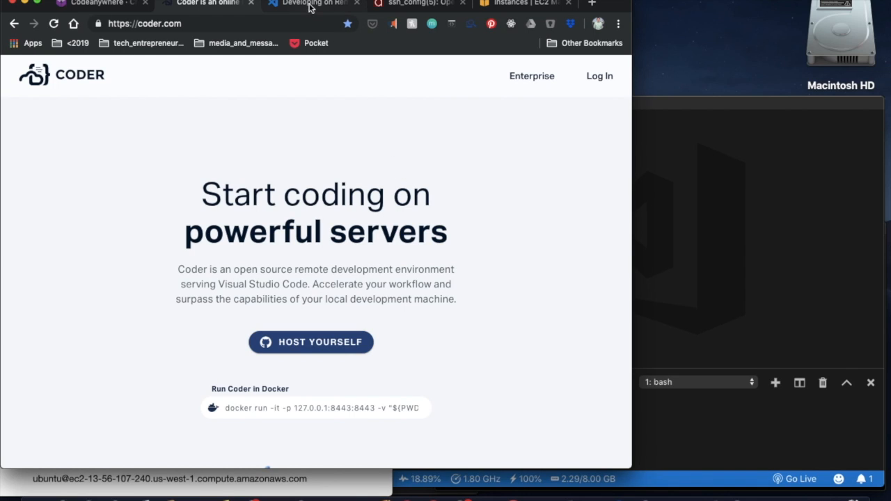
Step: View the Remote Development using SSH guide, then return to the Codeanywhere page
left_click(312, 4)
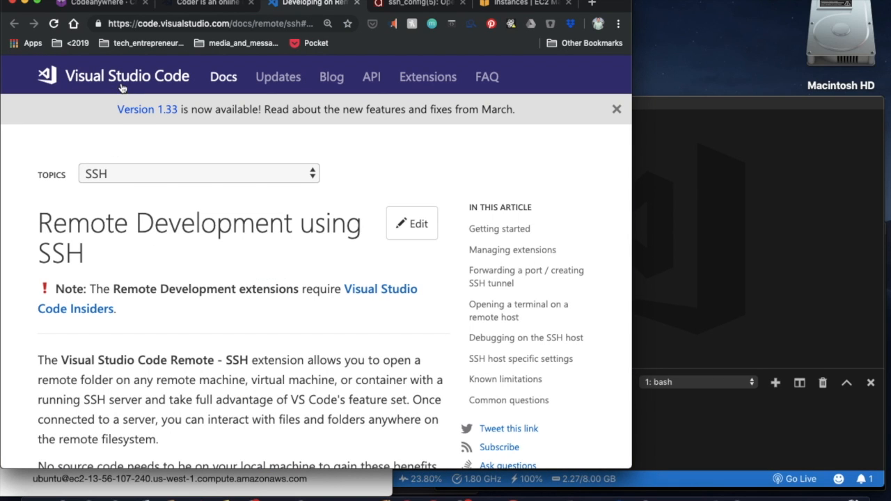
mouse_move(223, 77)
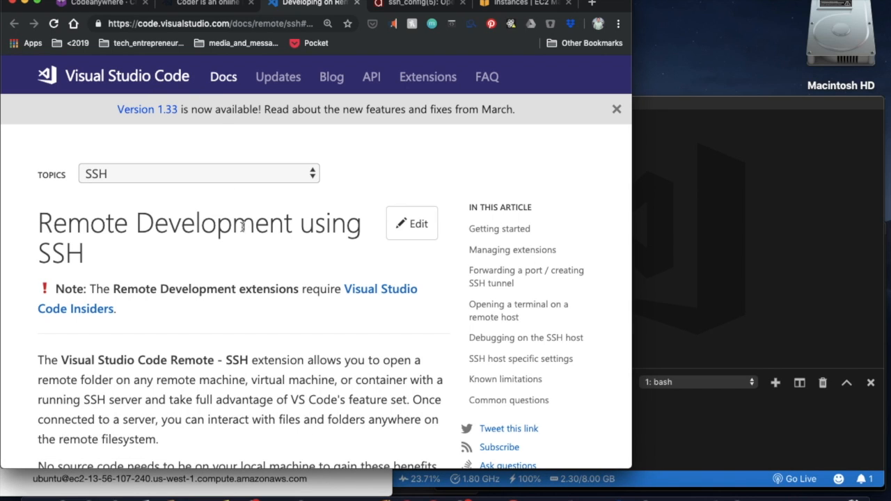
mouse_move(255, 157)
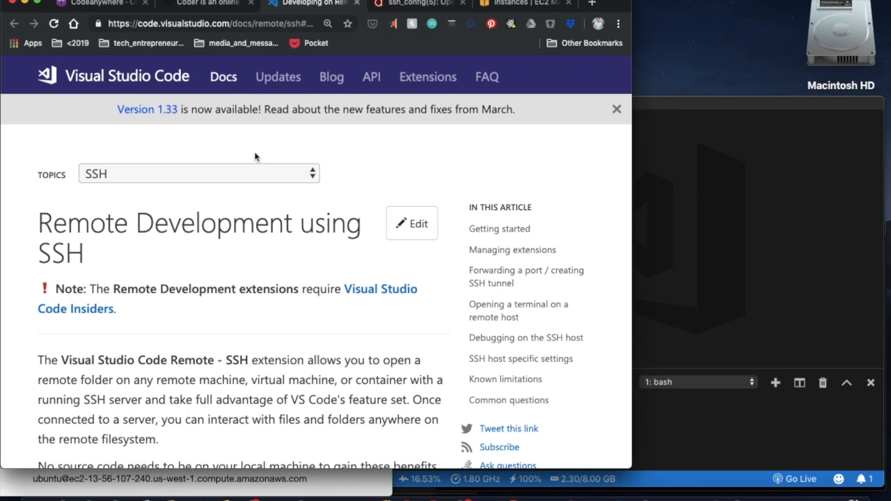
left_click(97, 2)
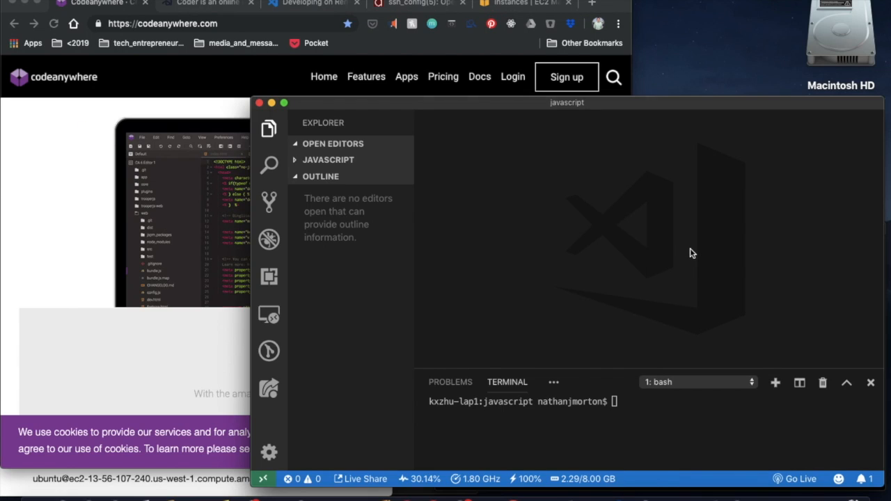
mouse_move(546, 169)
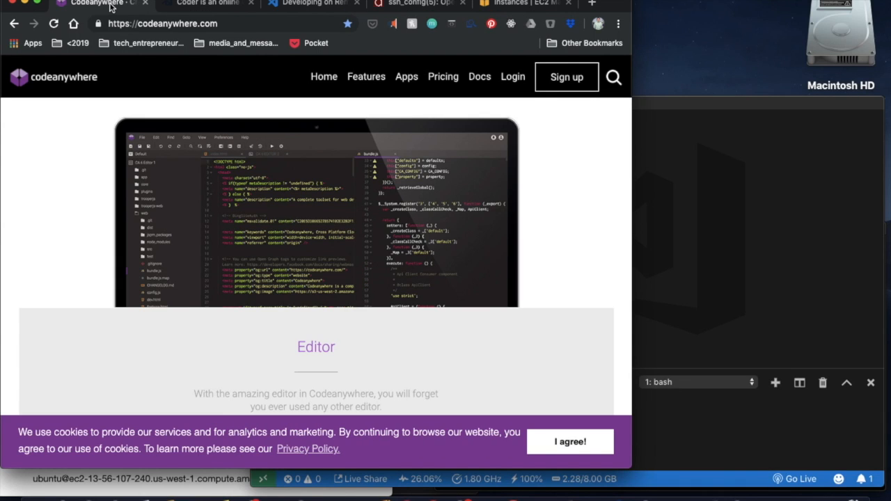
mouse_move(195, 195)
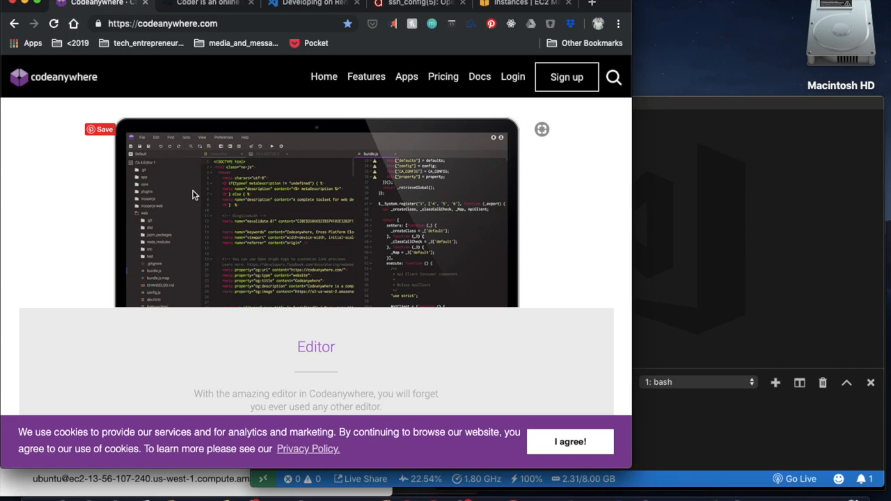
mouse_move(407, 209)
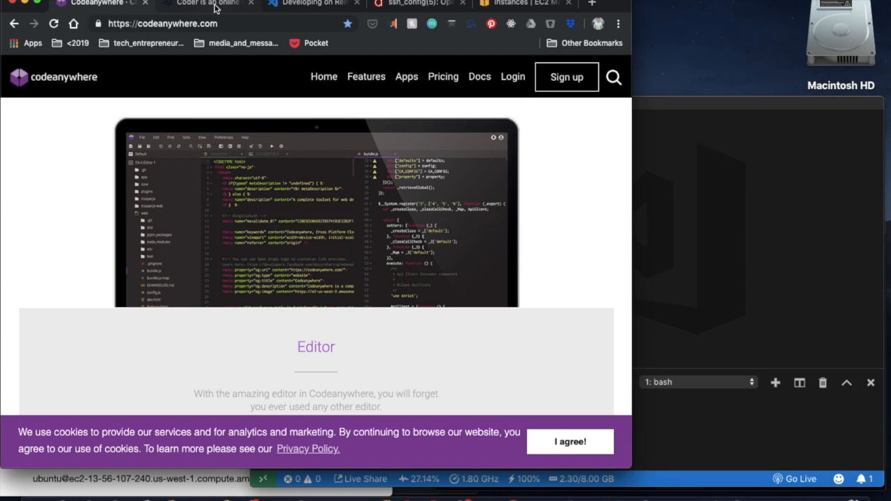
mouse_move(209, 6)
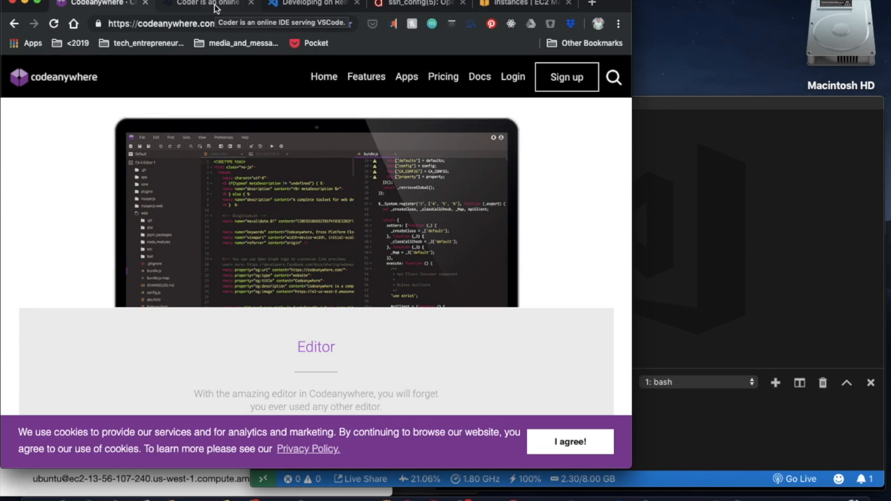
Step: Look over the Coder homepage, then go back to the Remote-SSH documentation
left_click(206, 2)
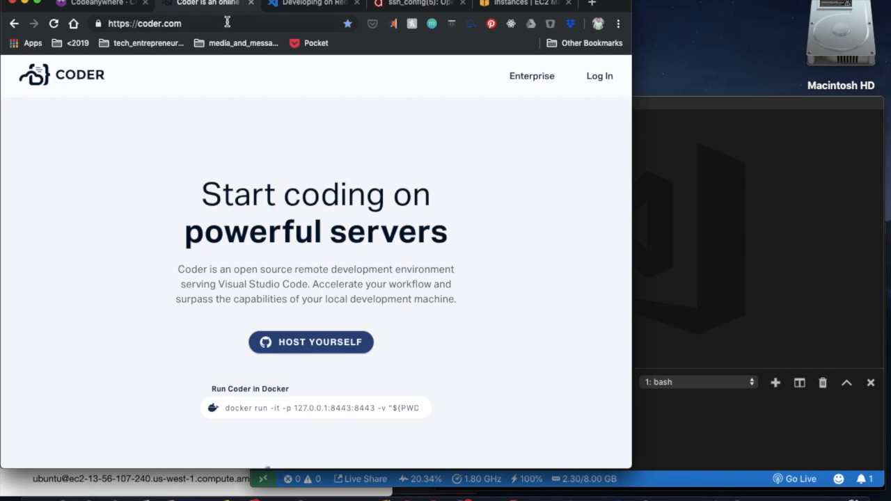
mouse_move(231, 143)
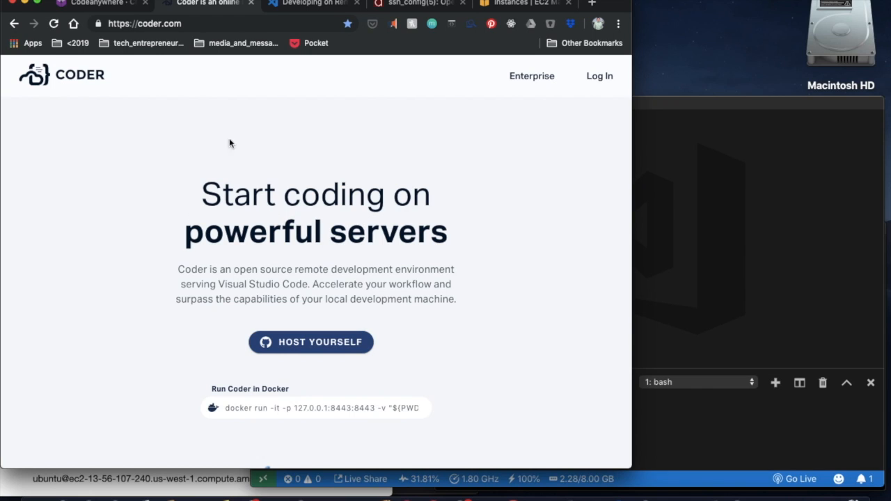
mouse_move(319, 181)
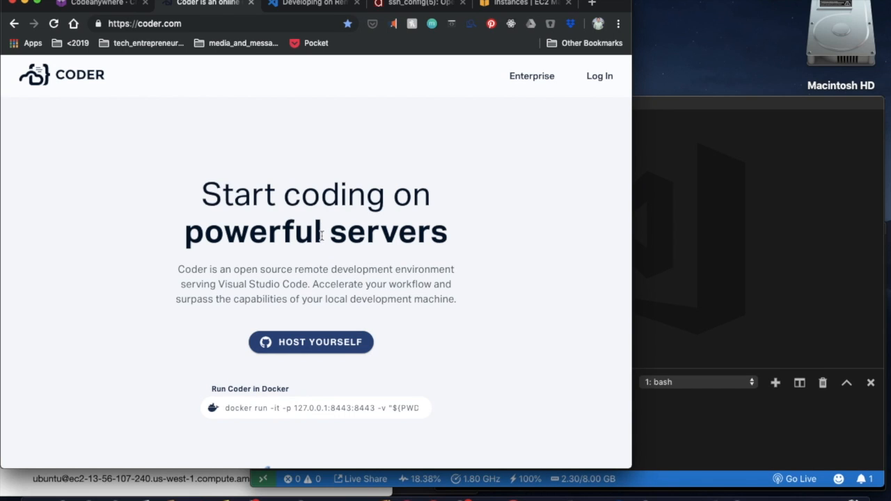
left_click(310, 3)
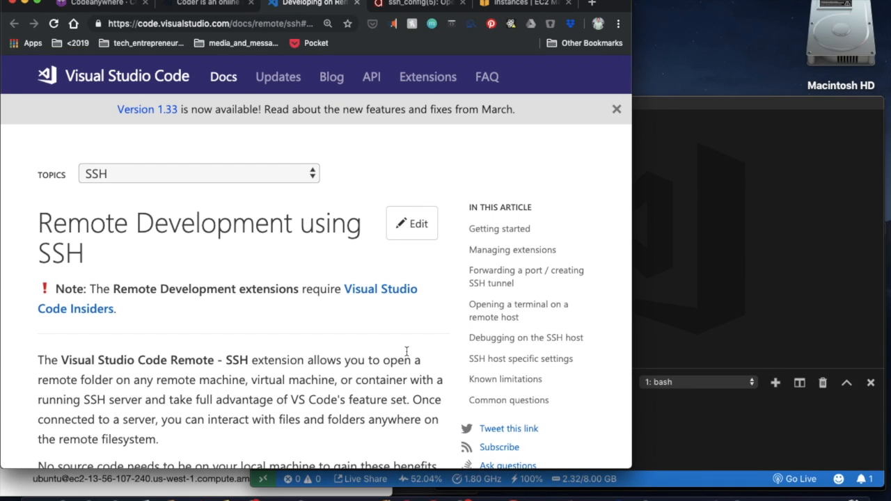
mouse_move(432, 338)
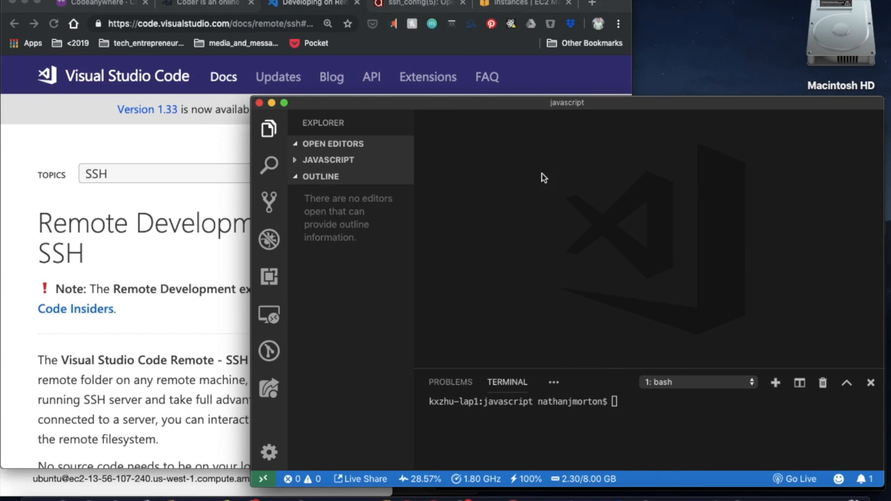
mouse_move(557, 290)
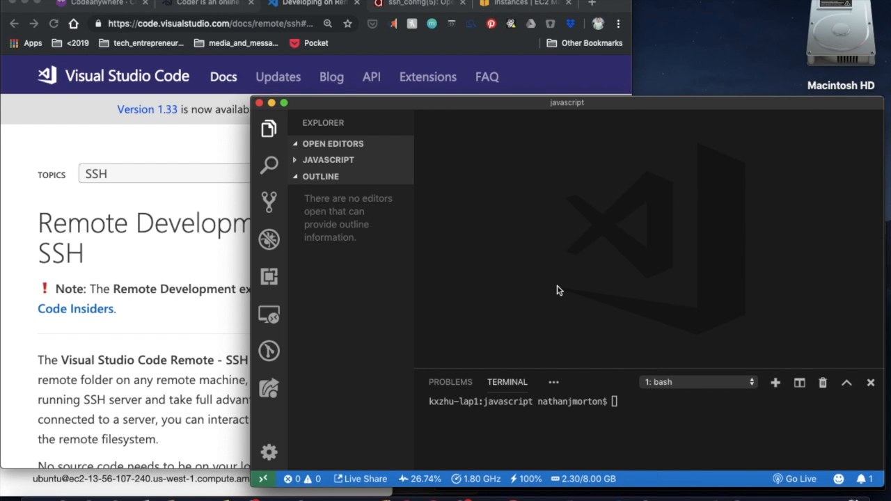
mouse_move(546, 250)
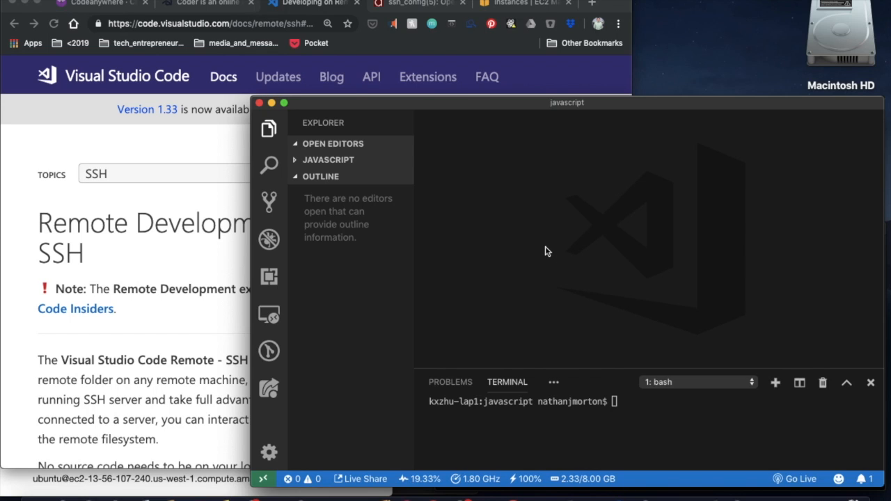
mouse_move(571, 230)
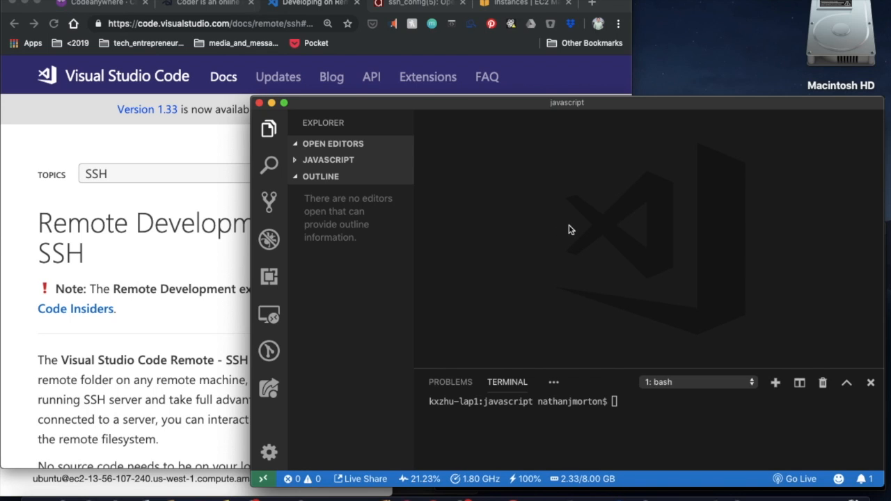
mouse_move(381, 393)
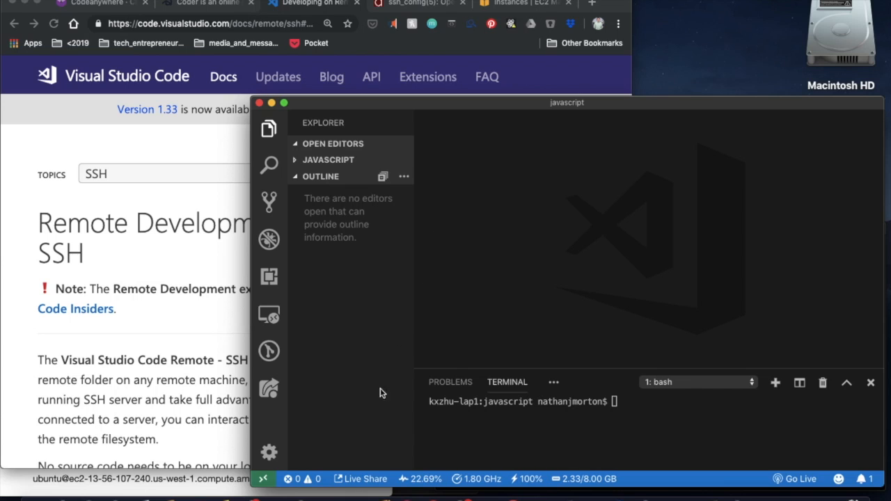
mouse_move(508, 279)
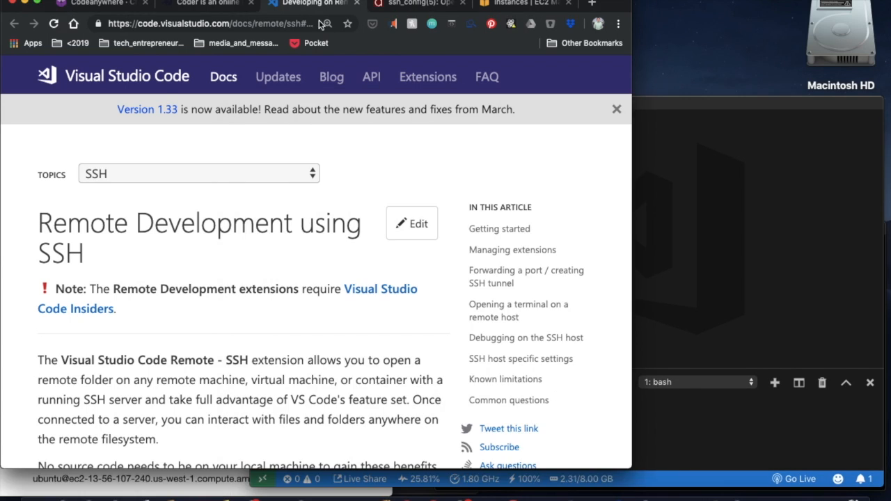
mouse_move(75, 308)
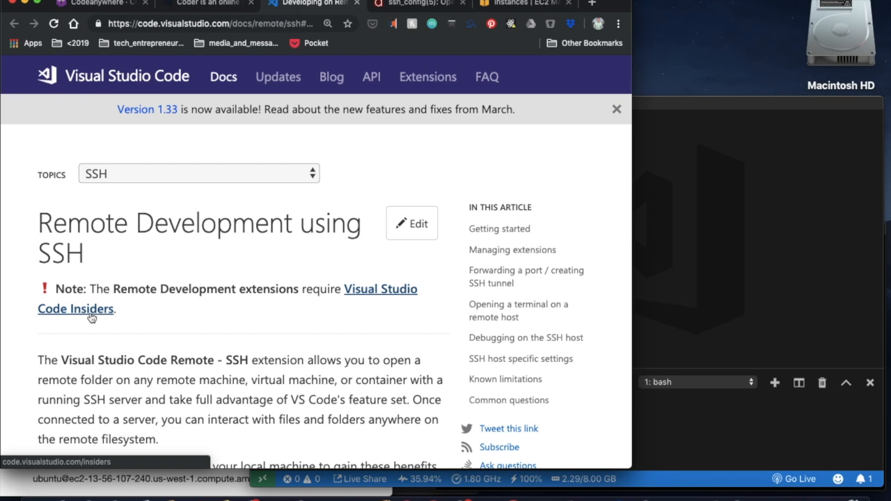
Step: Highlight 'Visual Studio Code Remote - SSH' and scroll down to the architecture diagram
scroll("down", 3)
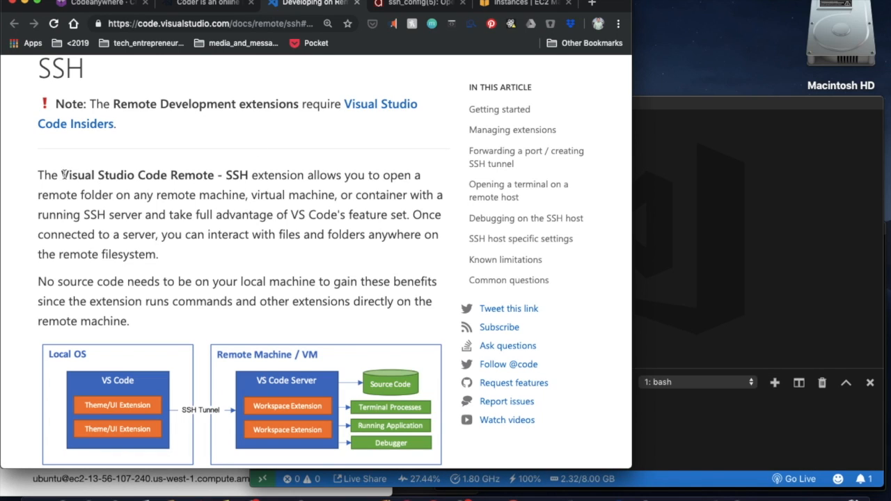
left_click_drag(61, 175, 247, 175)
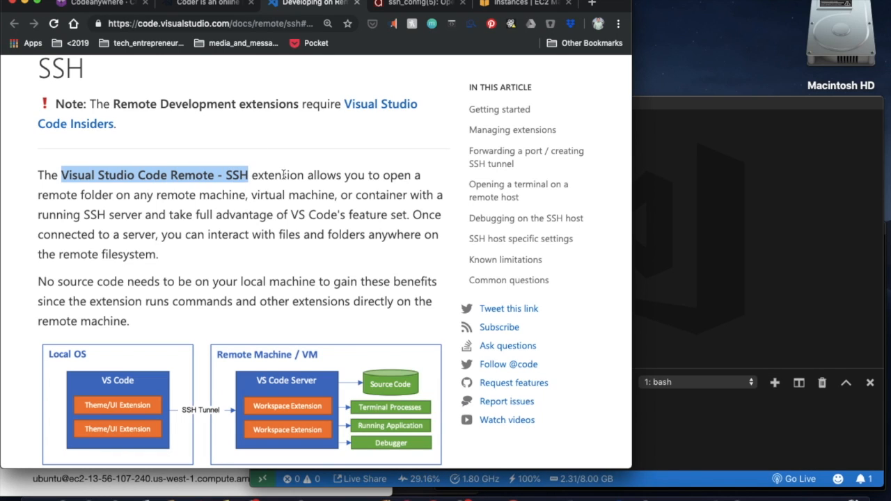
scroll("up", 3)
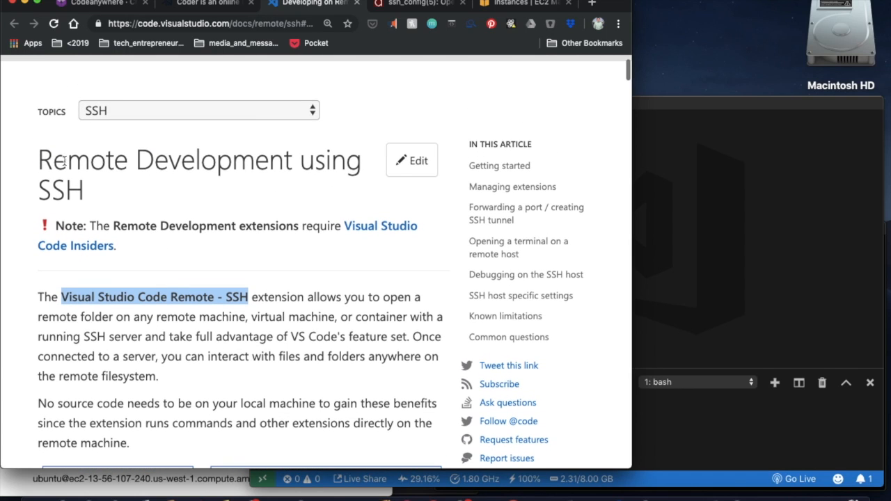
scroll("down", 3)
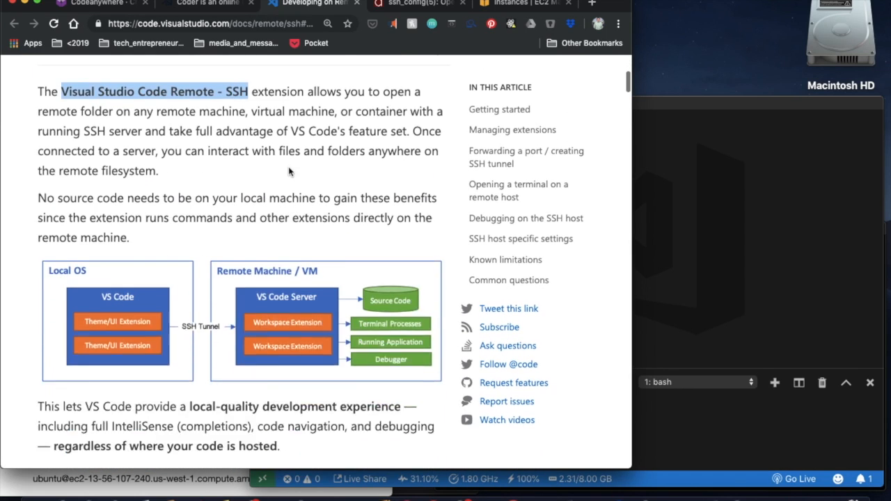
Step: Search extensions for 'remote development' and open the Remote Development pack details
scroll("down", 3)
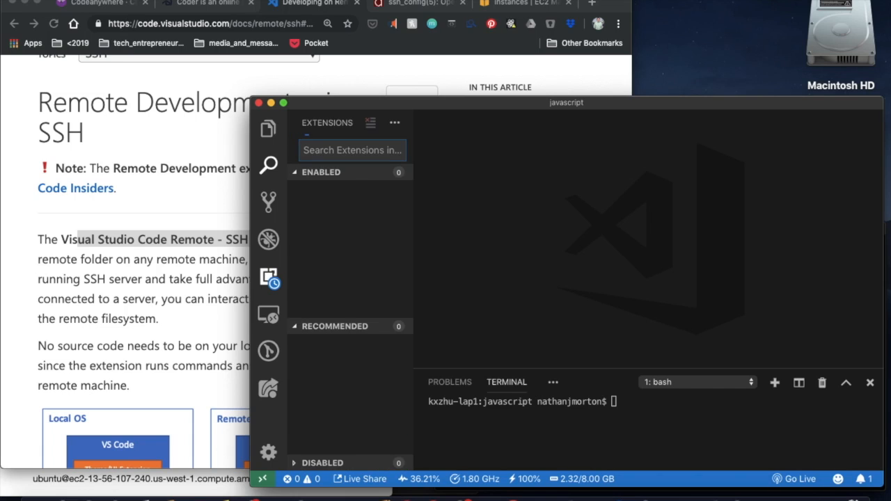
type("remote devel")
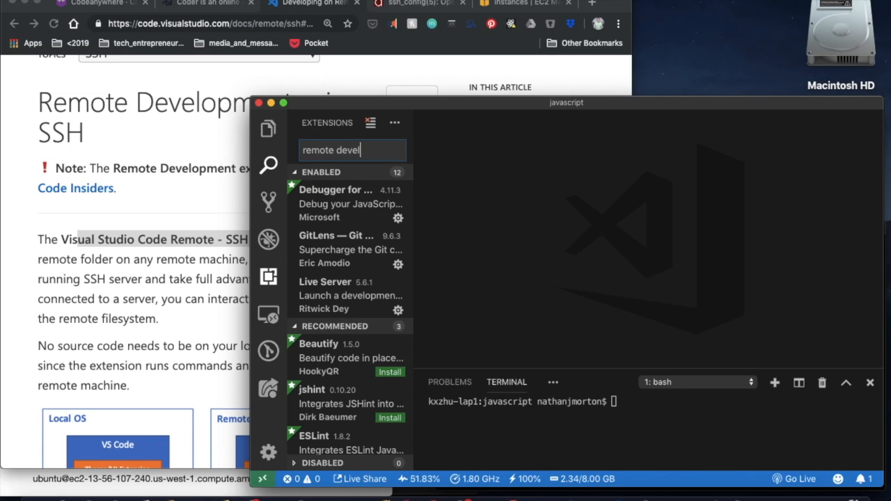
type("opment")
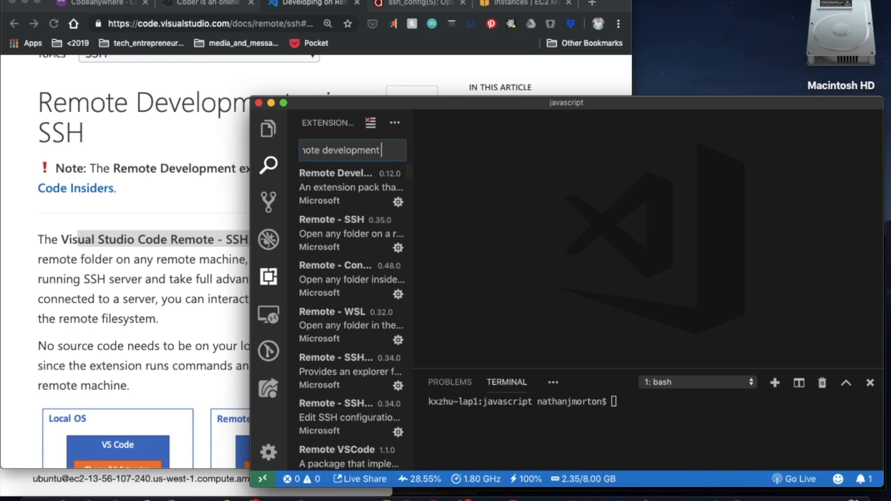
left_click(336, 187)
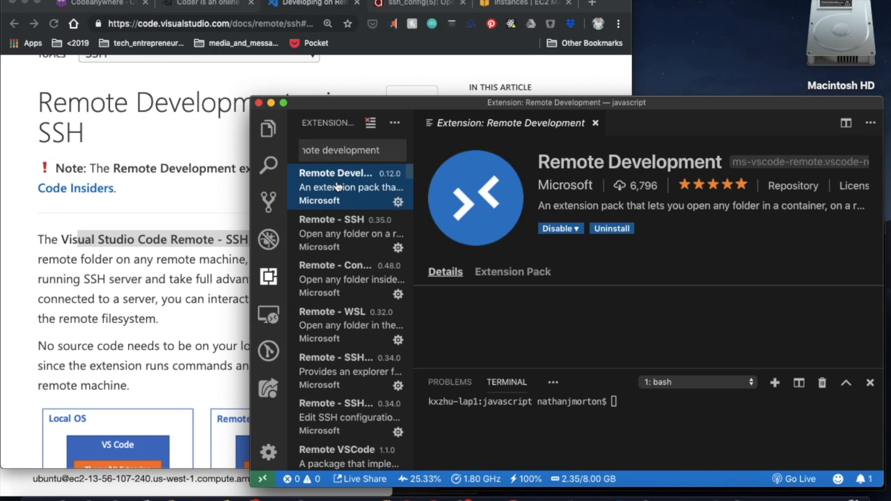
scroll("down", 3)
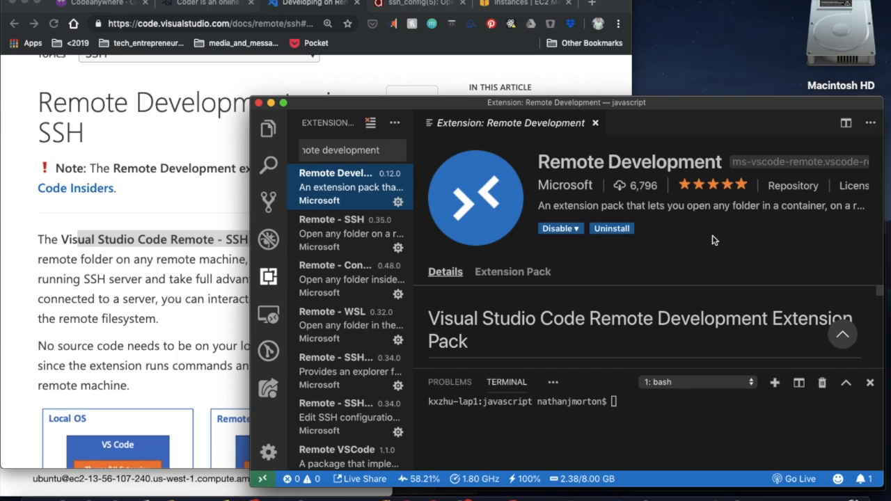
mouse_move(561, 228)
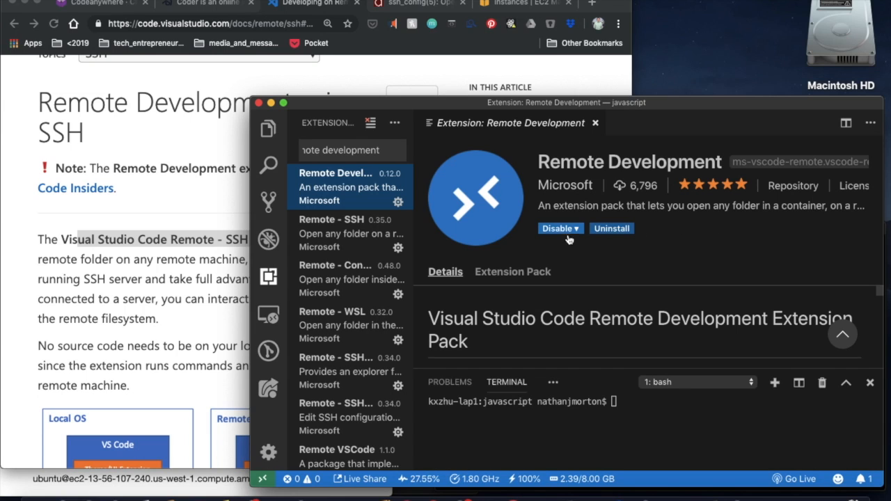
mouse_move(655, 265)
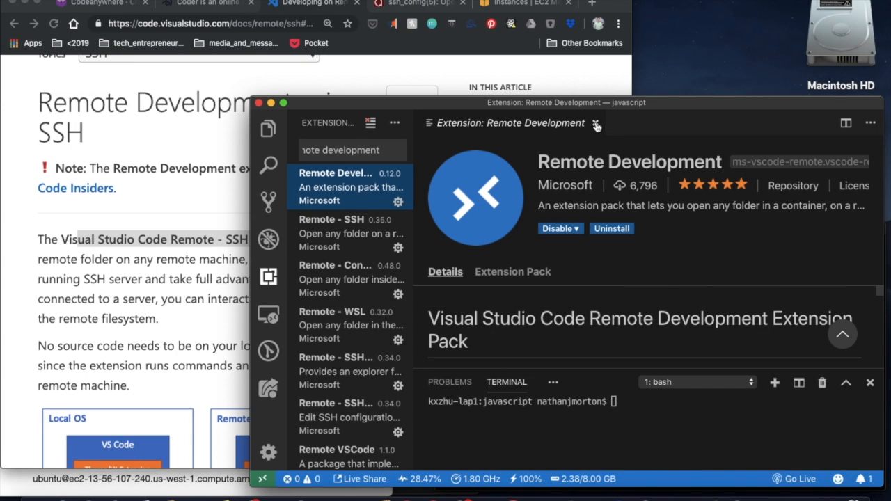
Step: Close the Remote Development details page, leaving the extension search results visible
left_click(597, 123)
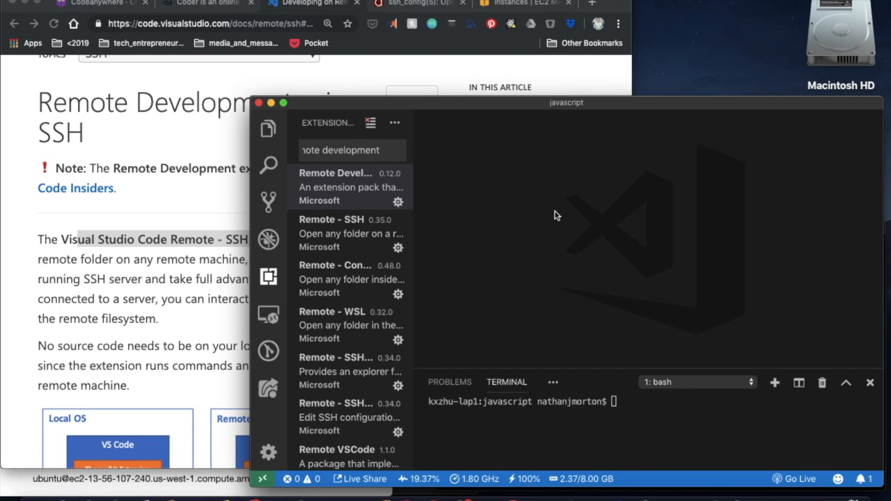
mouse_move(576, 234)
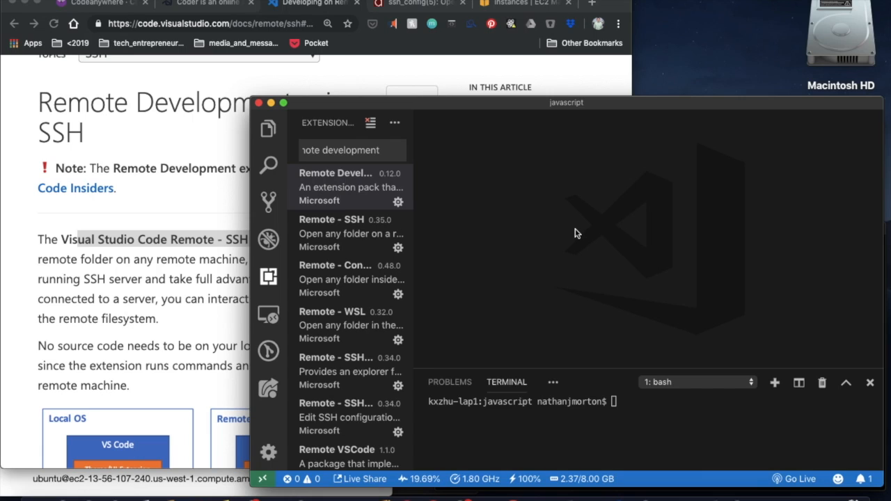
mouse_move(552, 217)
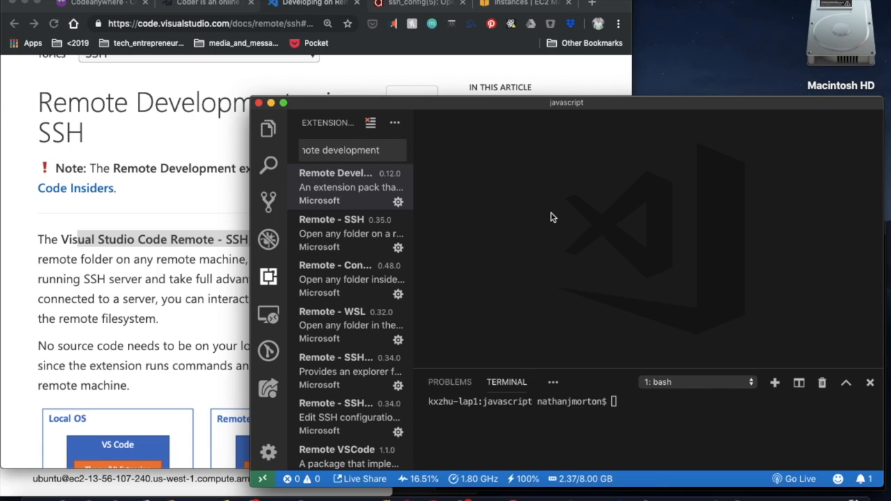
Step: Show the file explorer and preview remote commands like Remote-SSH: Connect to Host
left_click(268, 129)
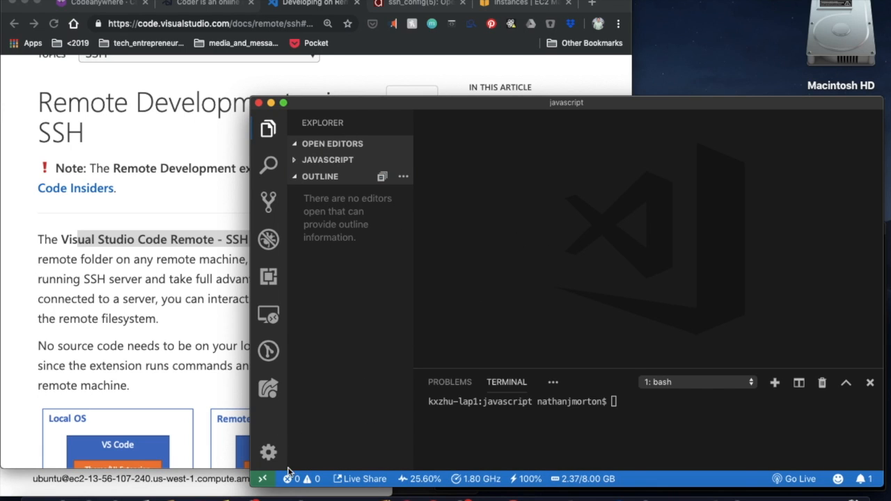
left_click(263, 478)
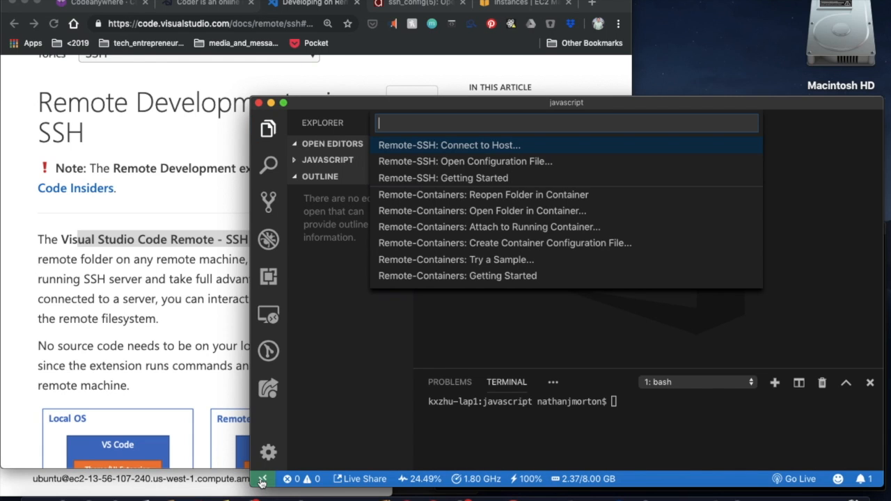
mouse_move(856, 272)
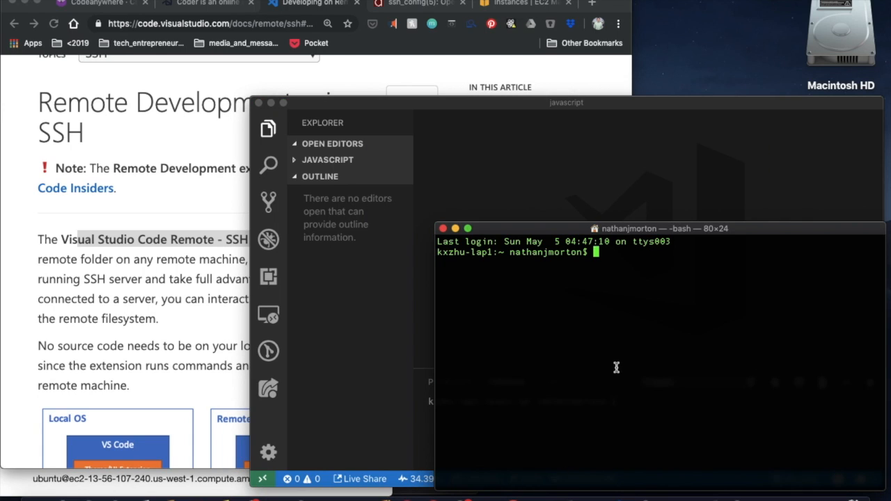
type("ssh")
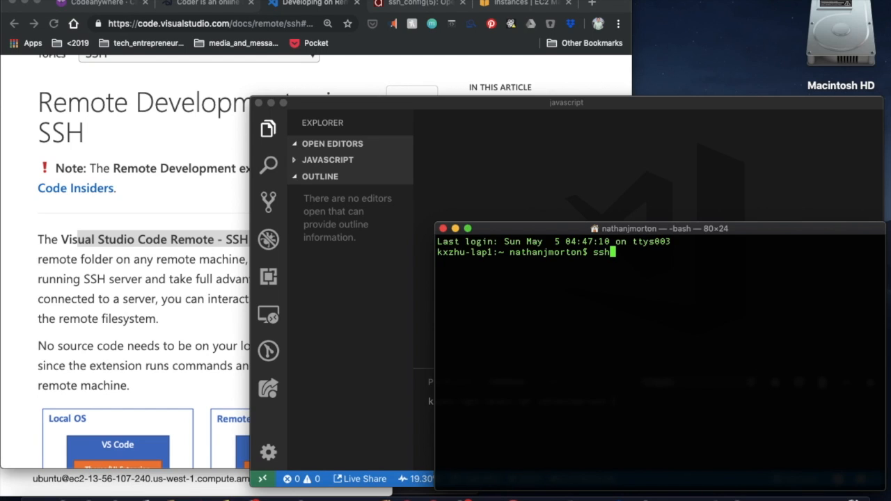
type("user")
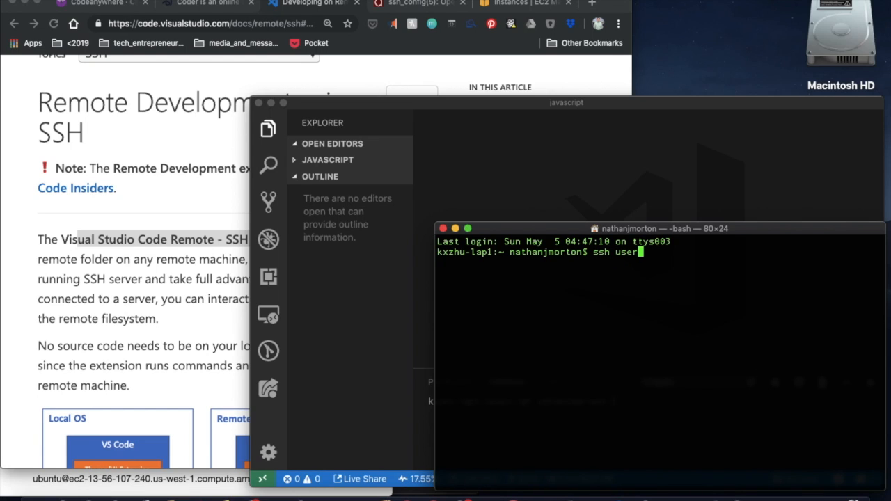
type("@remote")
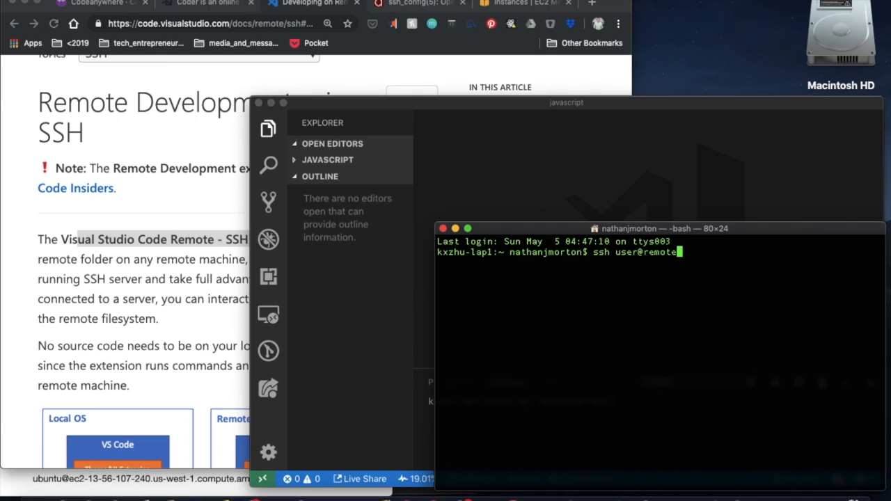
type(".host")
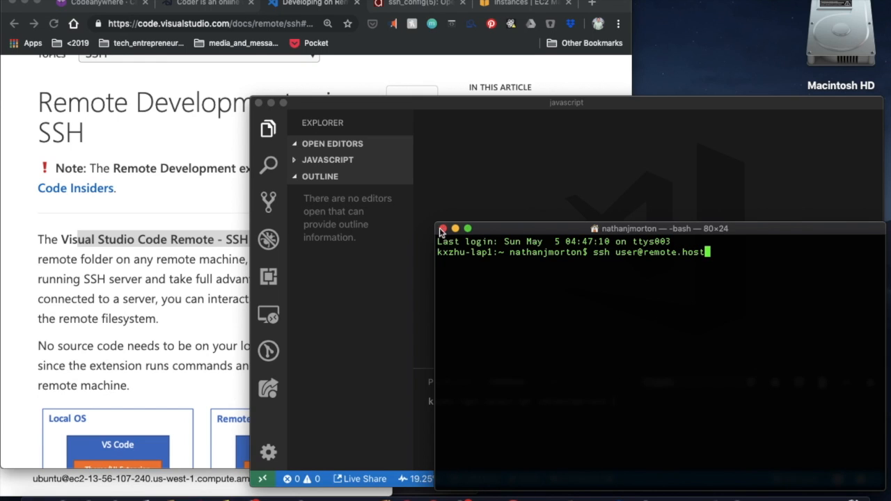
mouse_move(537, 9)
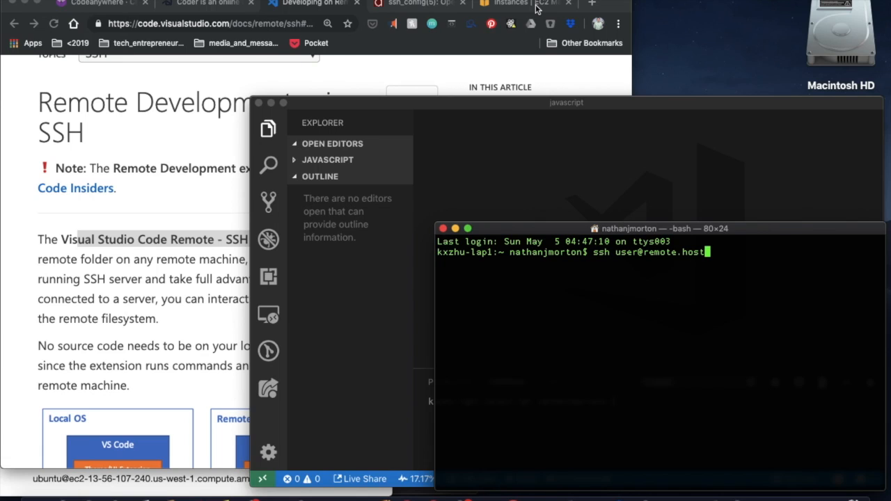
mouse_move(679, 331)
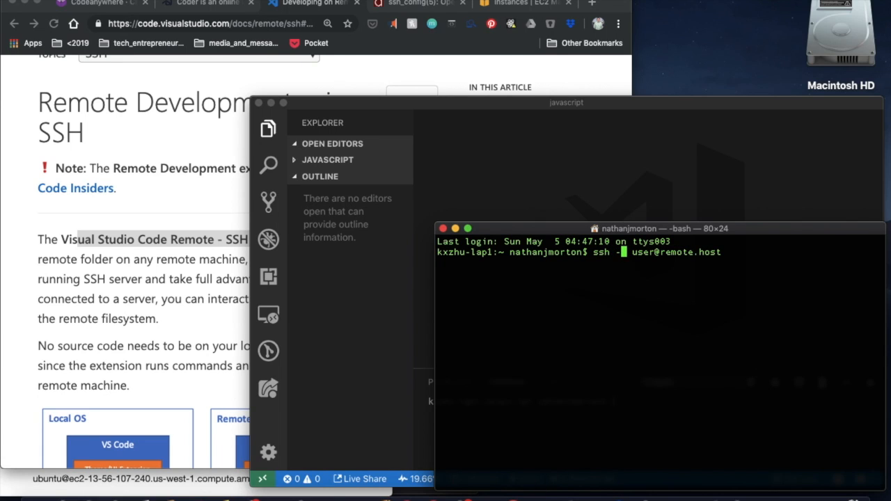
type("-i")
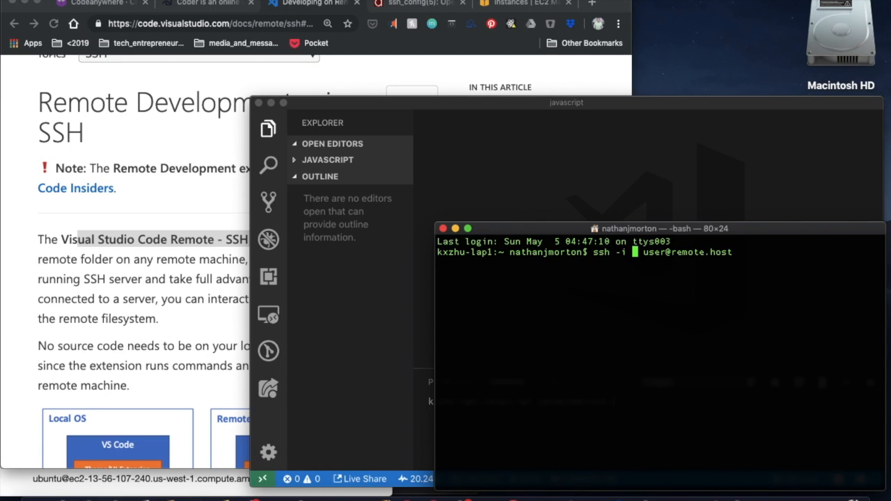
type("keyfile.")
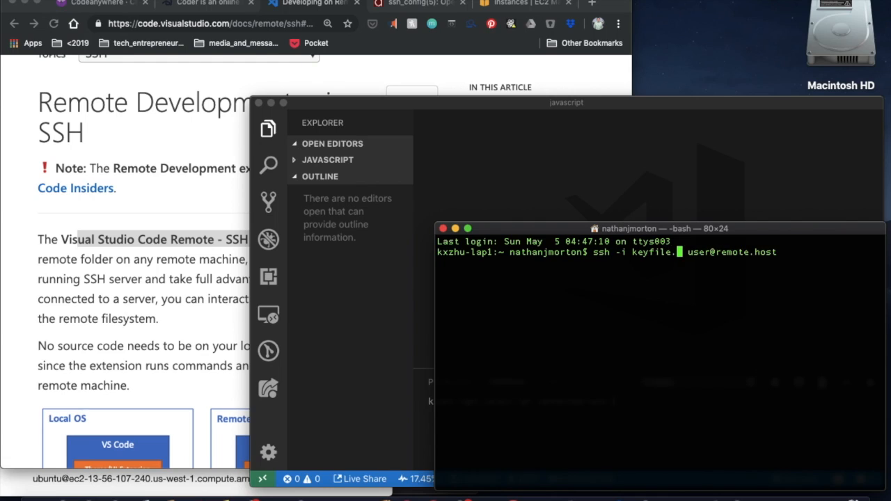
type(".pem")
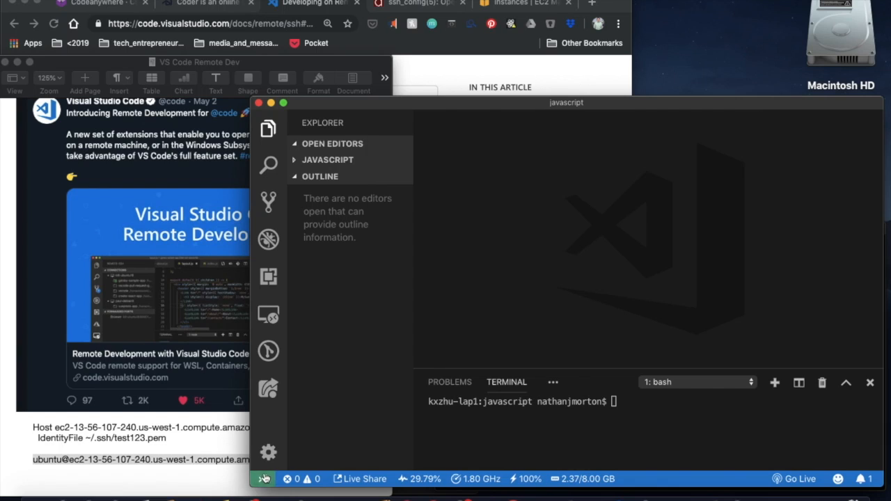
type("ubuntu@ec2-13-56-107-240.us-west-1.compute.amazonaws.com")
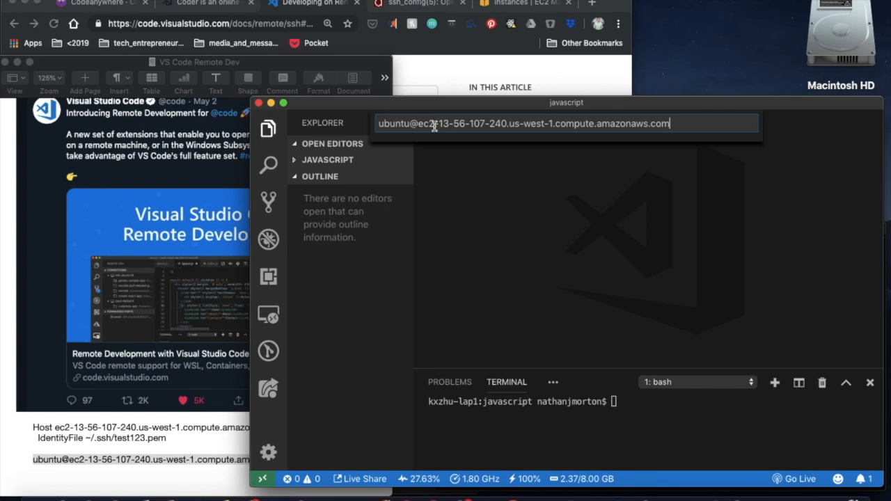
key("Escape")
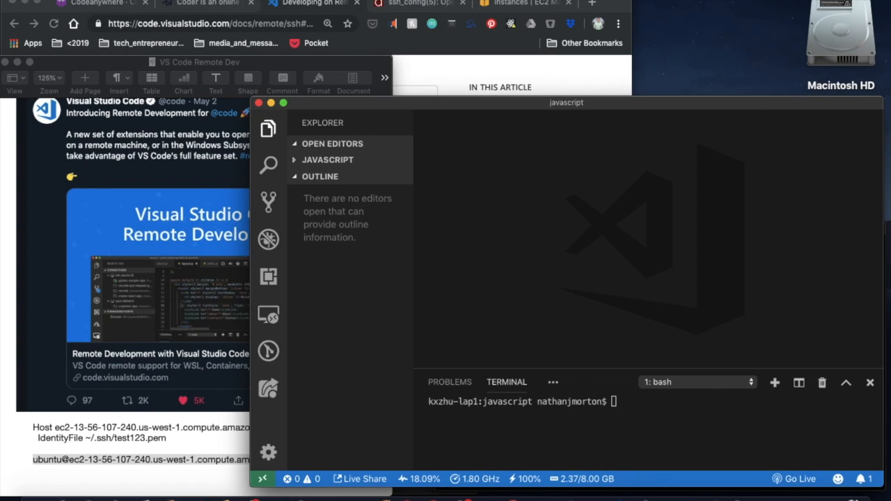
mouse_move(587, 236)
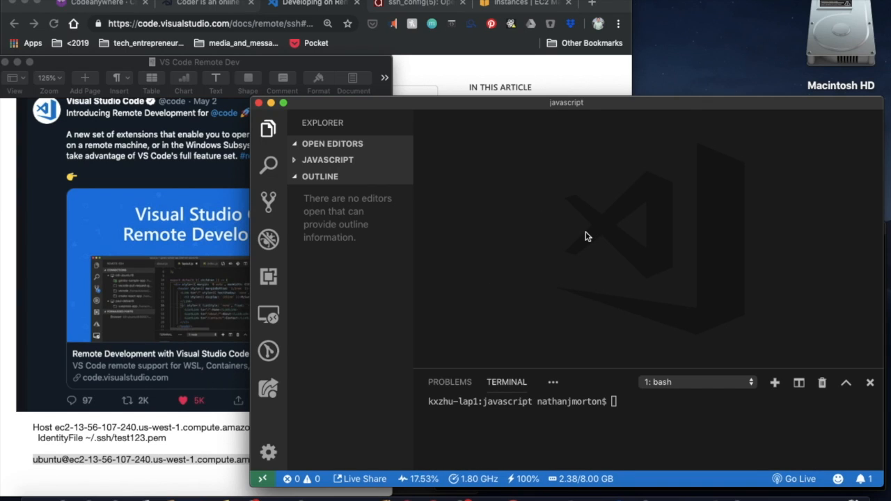
mouse_move(452, 248)
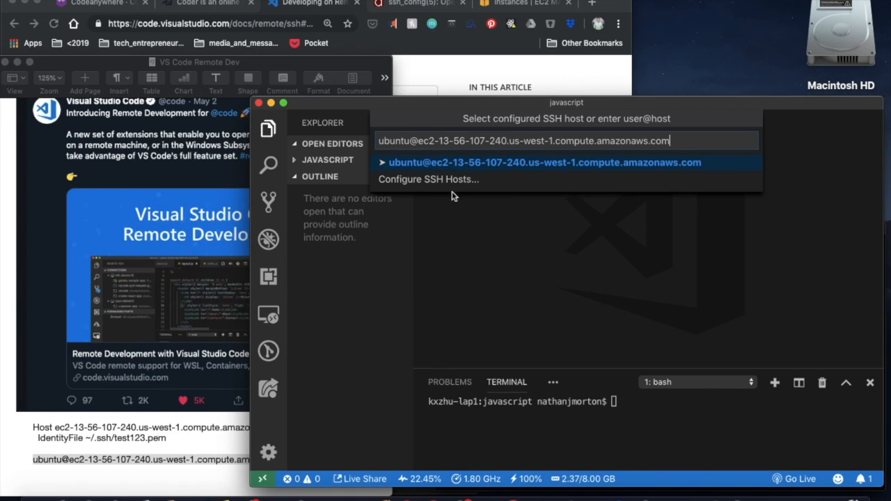
left_click(543, 162)
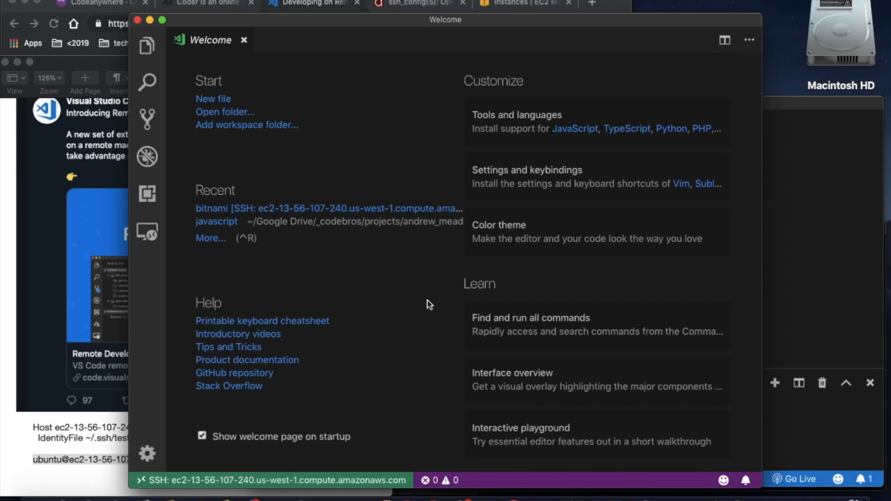
mouse_move(205, 364)
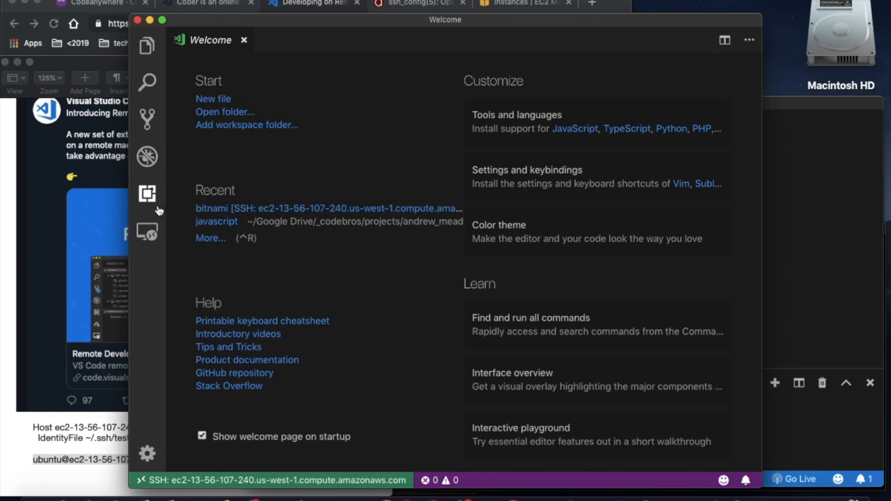
mouse_move(147, 46)
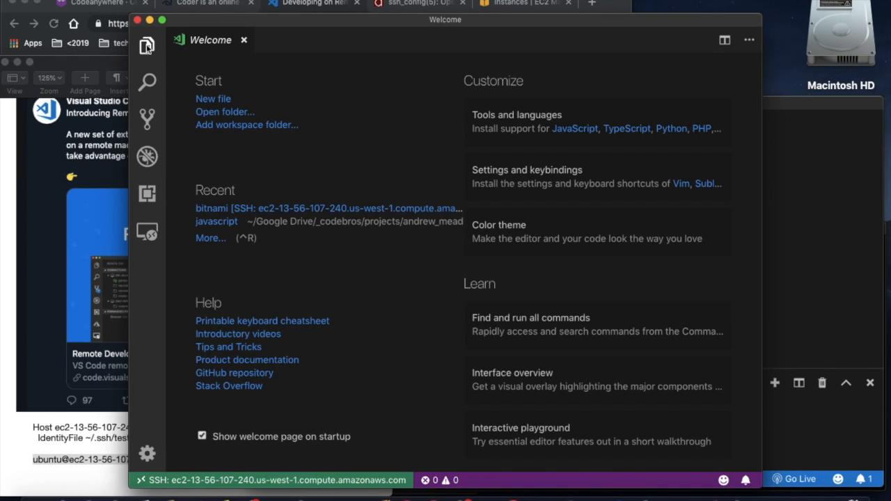
Step: Show the remote window's file explorer, then switch to the bitnami session window
left_click(146, 46)
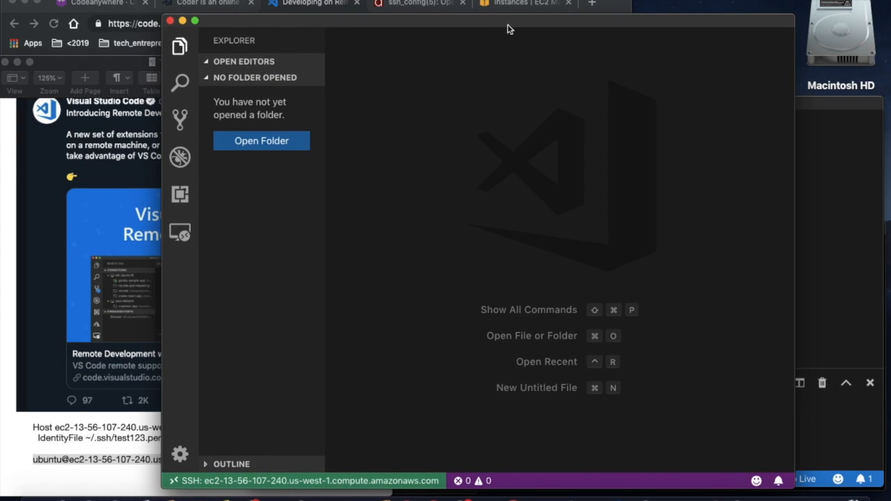
left_click(531, 335)
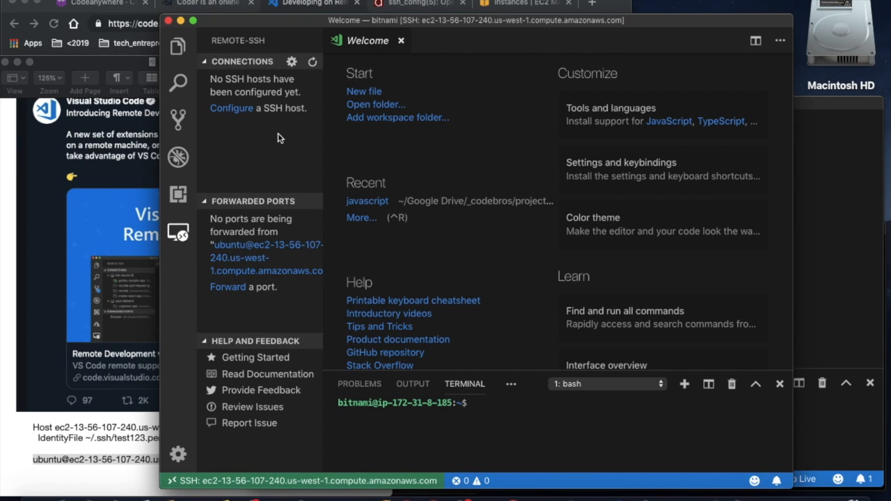
Step: Show the bitnami home folder and re-expand apps to reveal wordpress
left_click(179, 46)
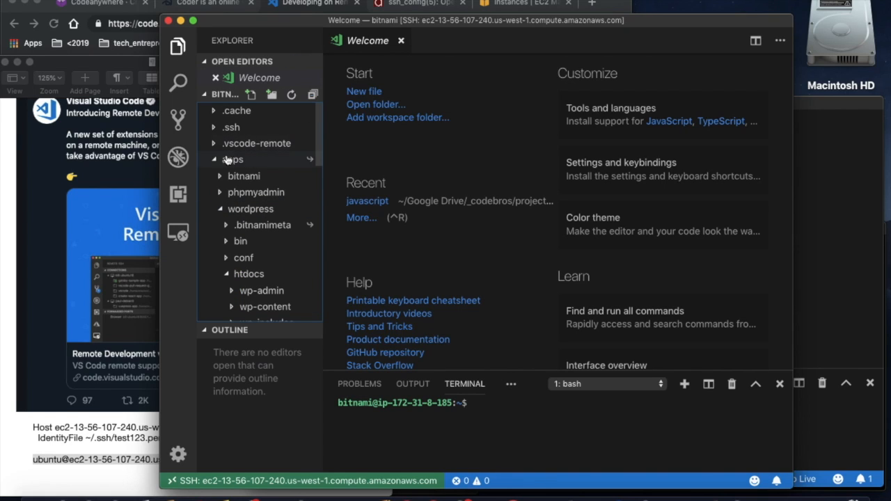
left_click(233, 159)
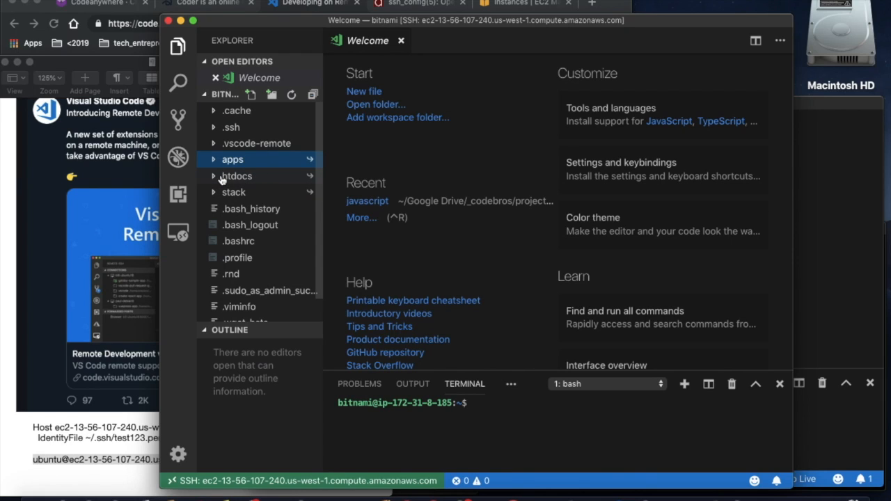
left_click(232, 159)
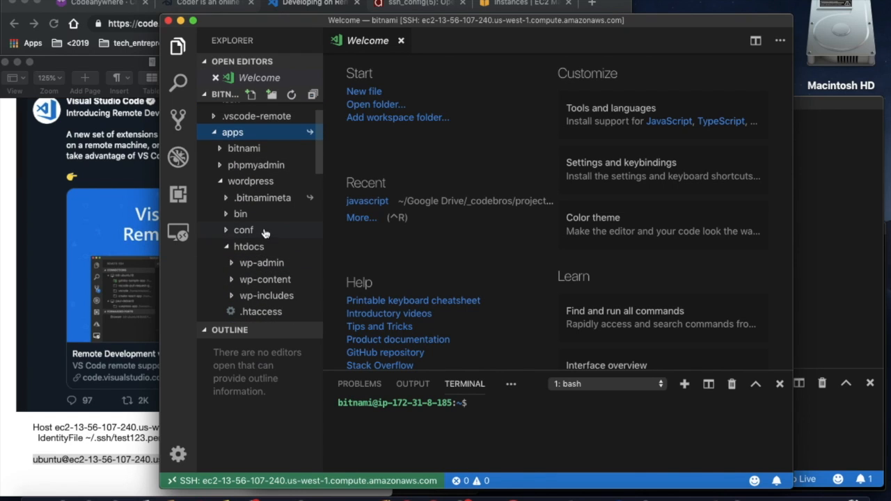
scroll("down", 3)
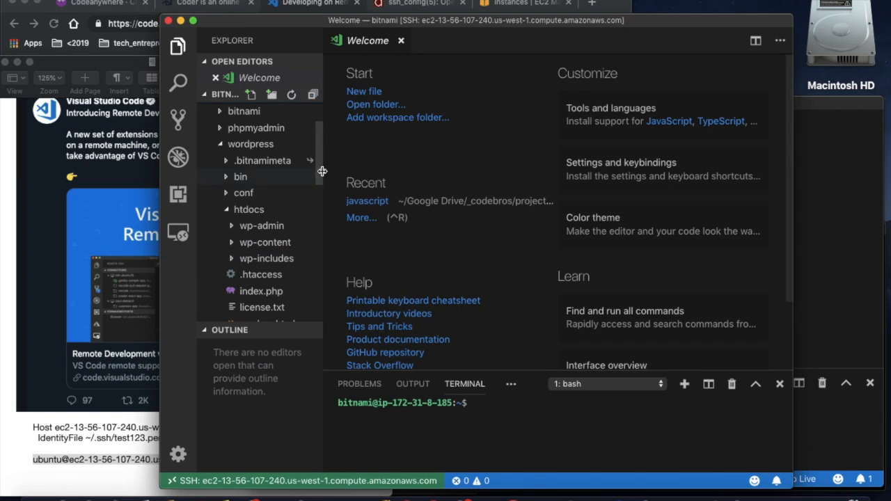
Step: Expand htdocs, wp-content and themes, briefly opening and collapsing twentynineteen
left_click(400, 40)
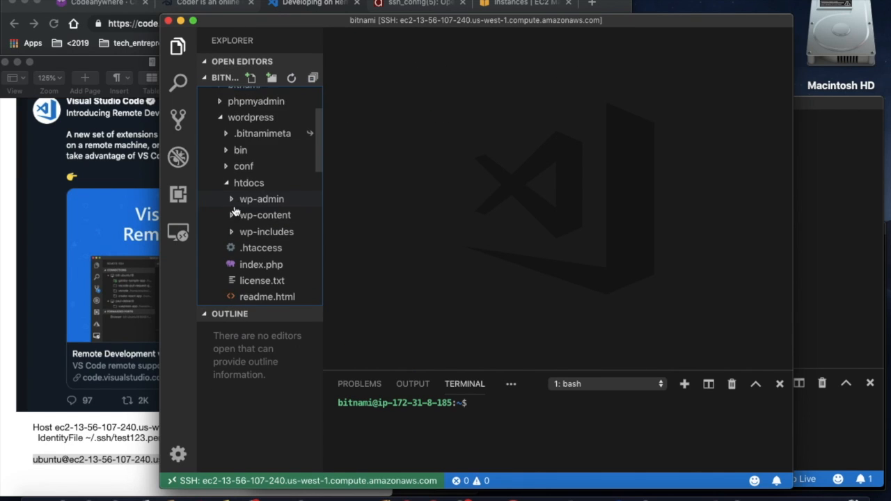
scroll("down", 3)
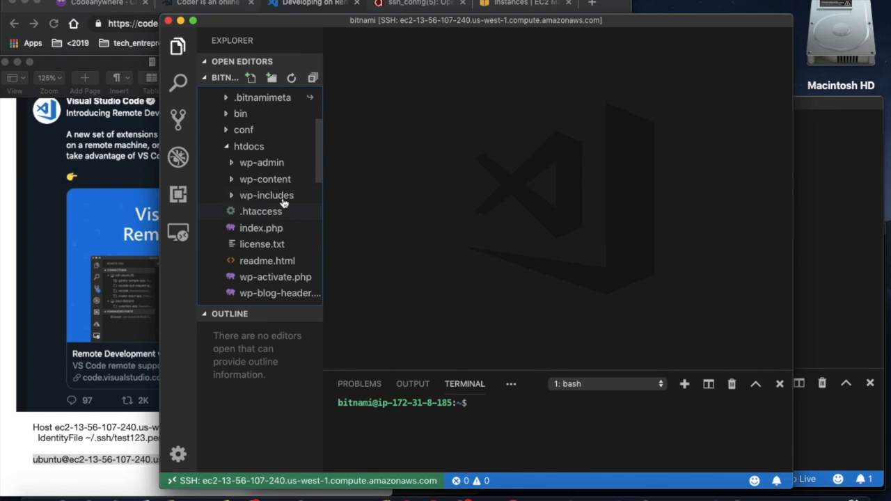
left_click(264, 179)
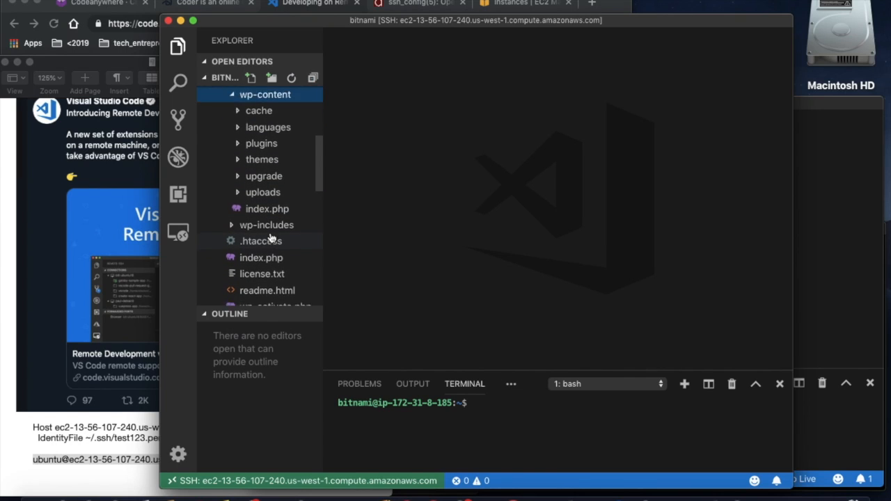
left_click(261, 159)
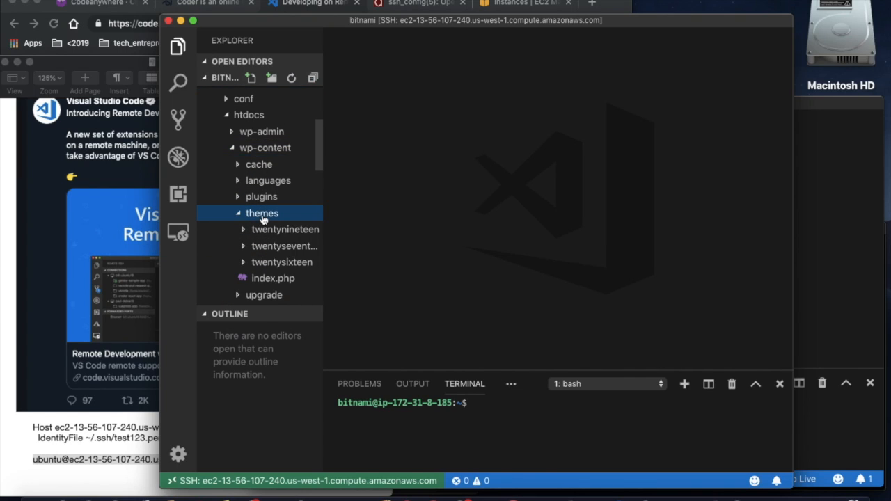
left_click(284, 229)
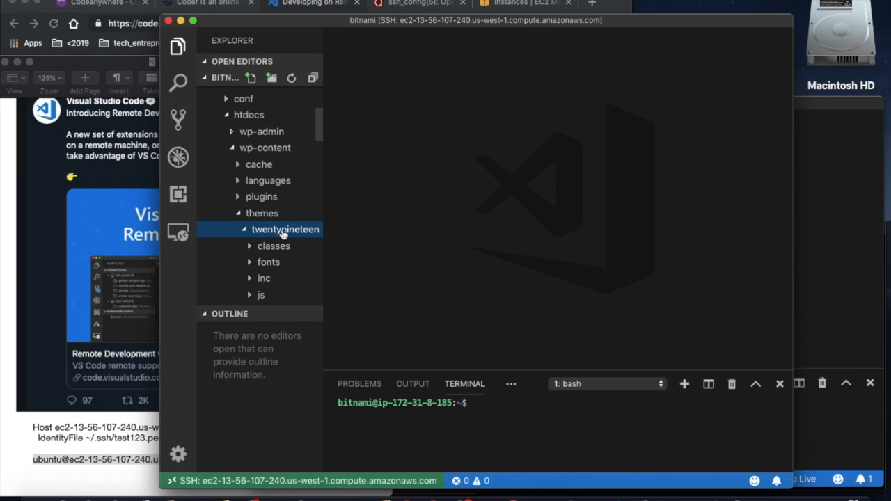
left_click(286, 229)
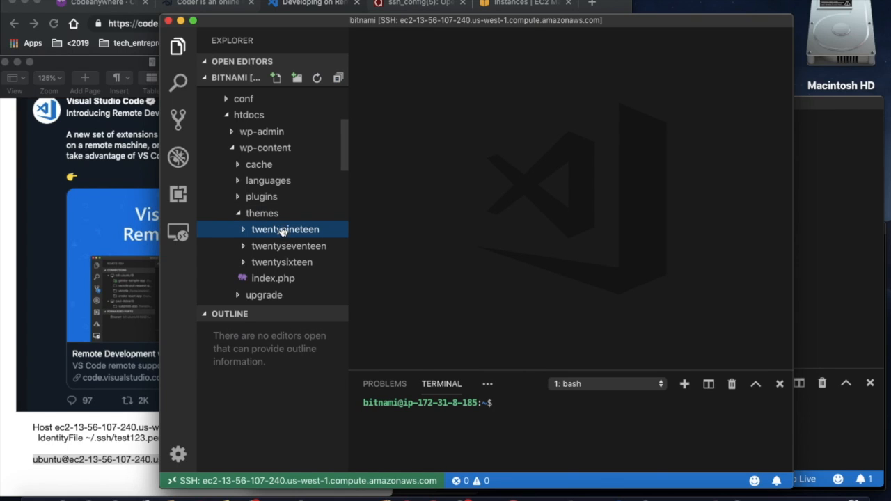
Step: Copy-paste the twentynineteen folder into themes and rename the copy twentynineteen-child
right_click(285, 229)
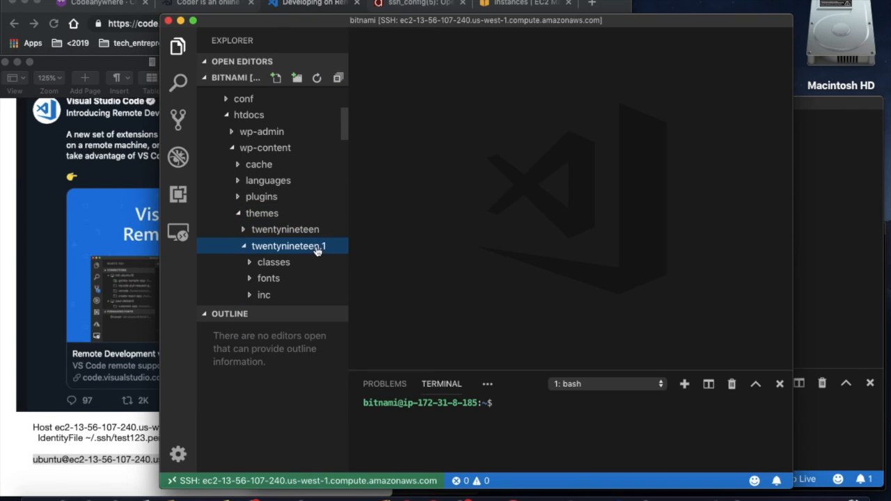
right_click(289, 246)
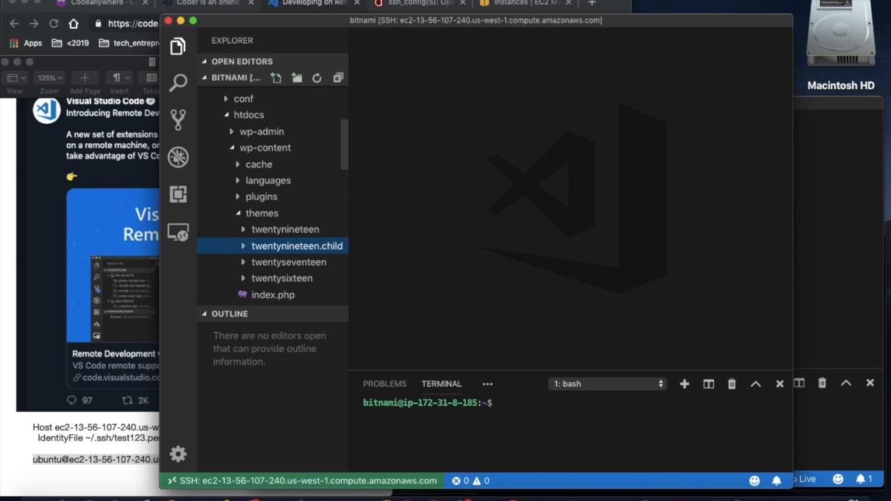
mouse_move(288, 250)
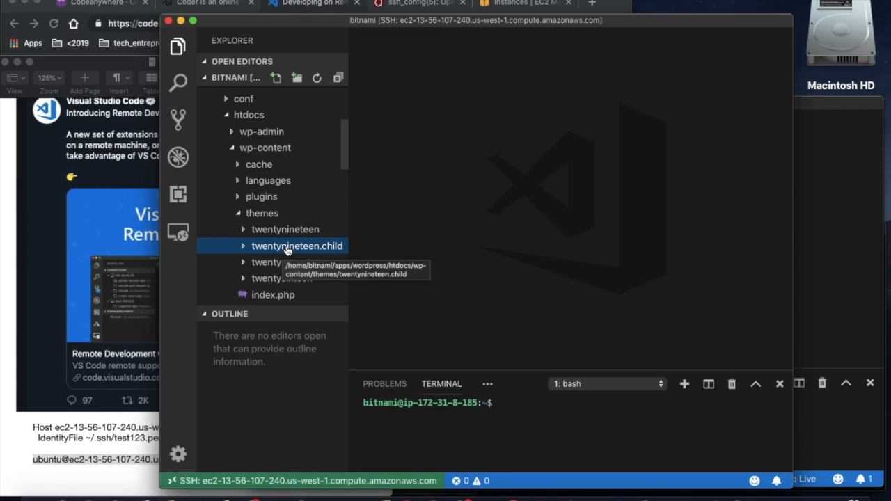
right_click(298, 246)
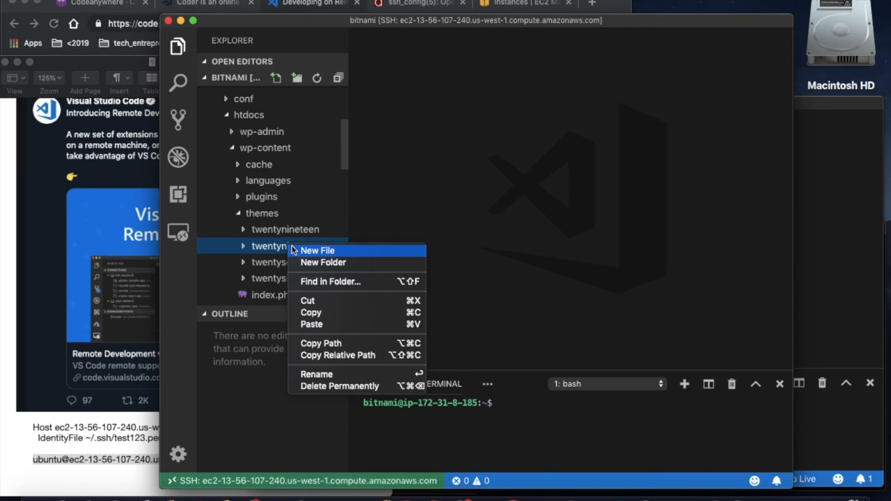
left_click(318, 250)
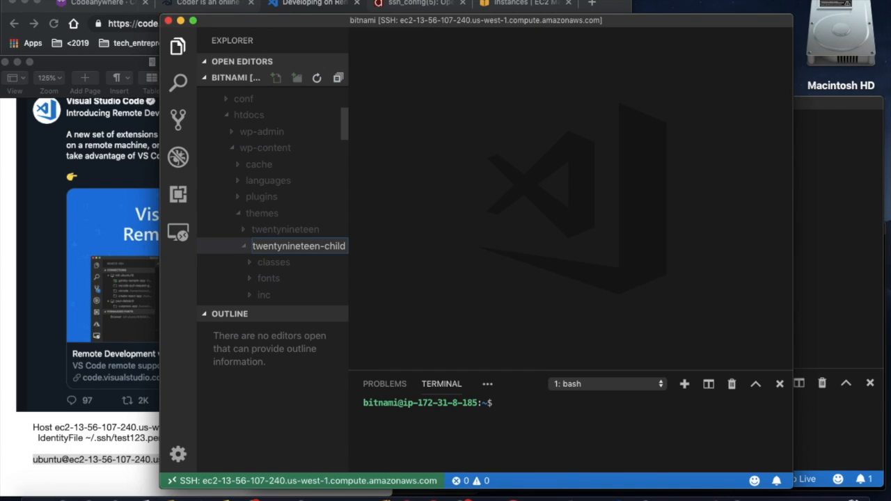
left_click(298, 246)
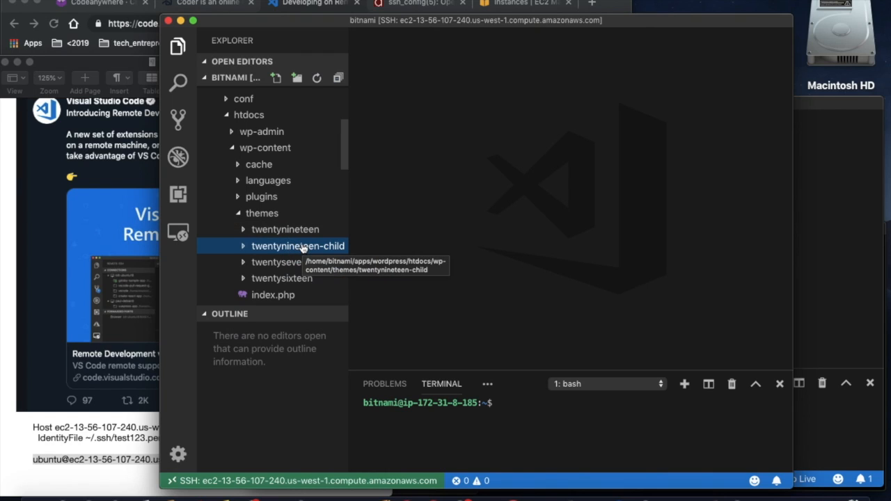
mouse_move(254, 247)
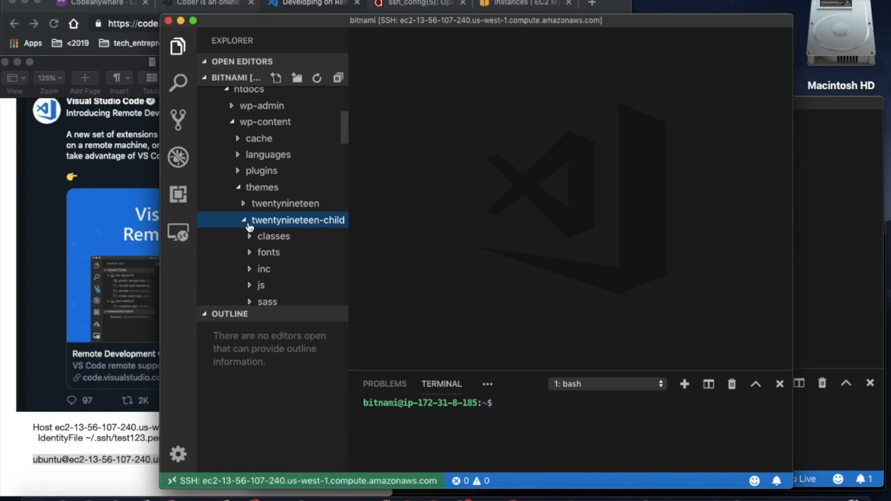
left_click(240, 220)
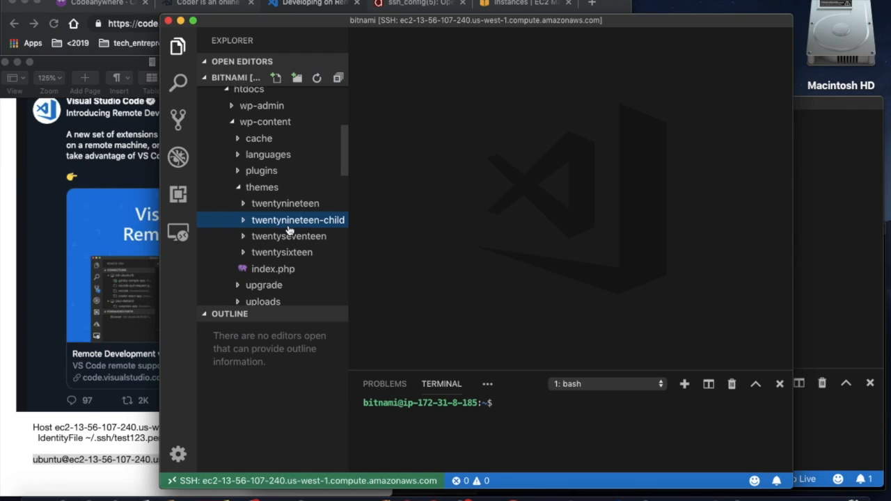
mouse_move(298, 220)
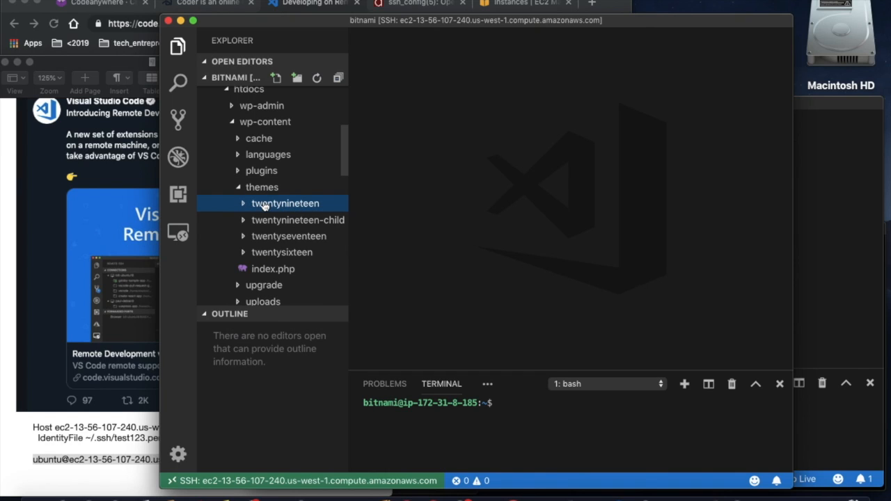
mouse_move(285, 204)
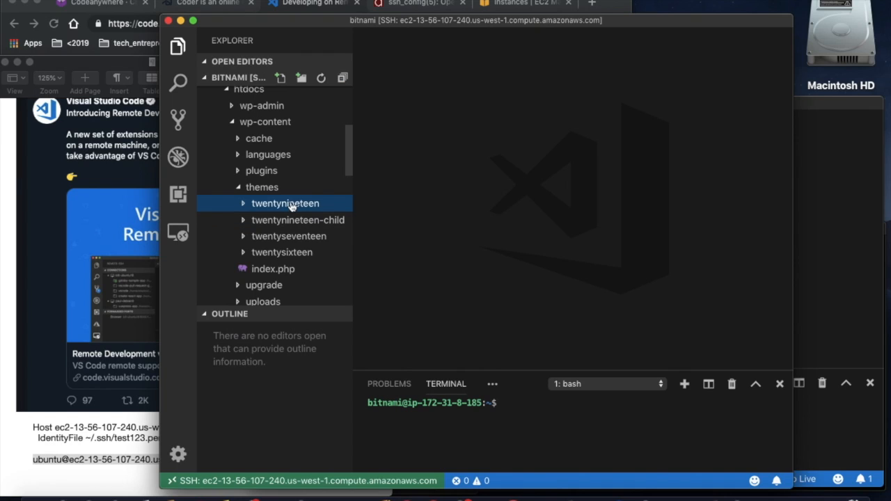
mouse_move(298, 220)
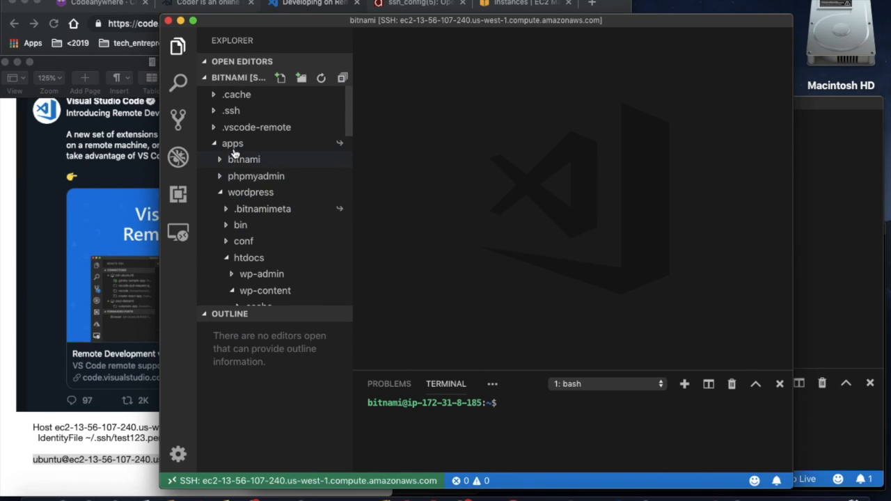
Step: Collapse the wordpress folder and bring up the Remote-SSH command list
left_click(250, 192)
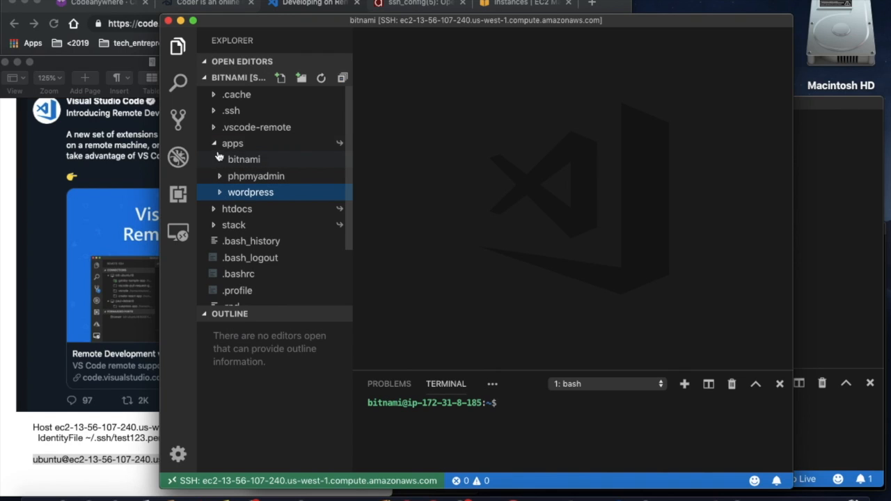
left_click(232, 143)
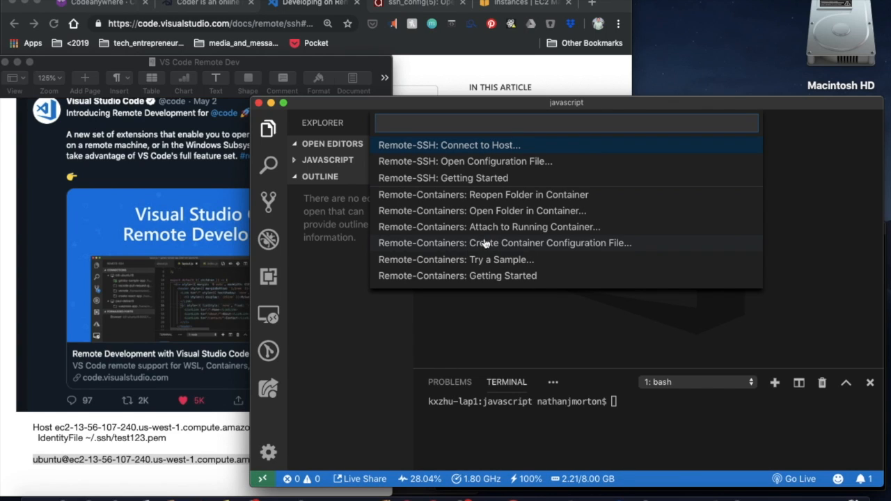
mouse_move(483, 259)
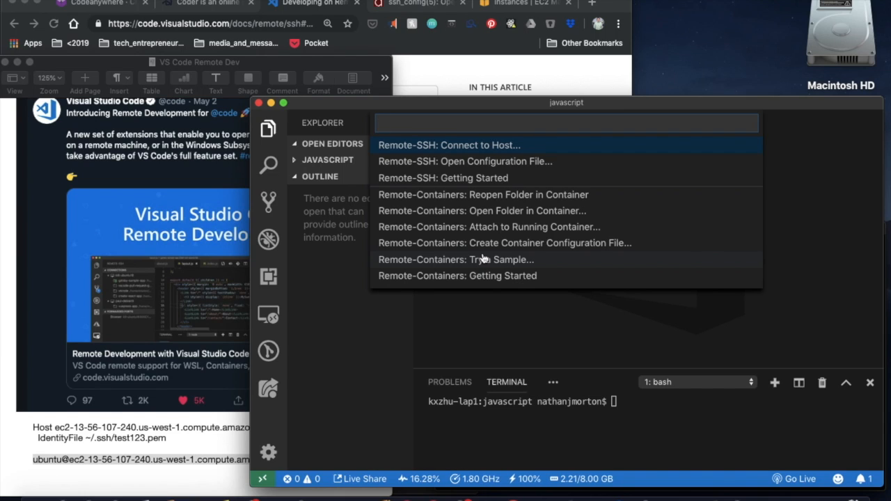
mouse_move(472, 167)
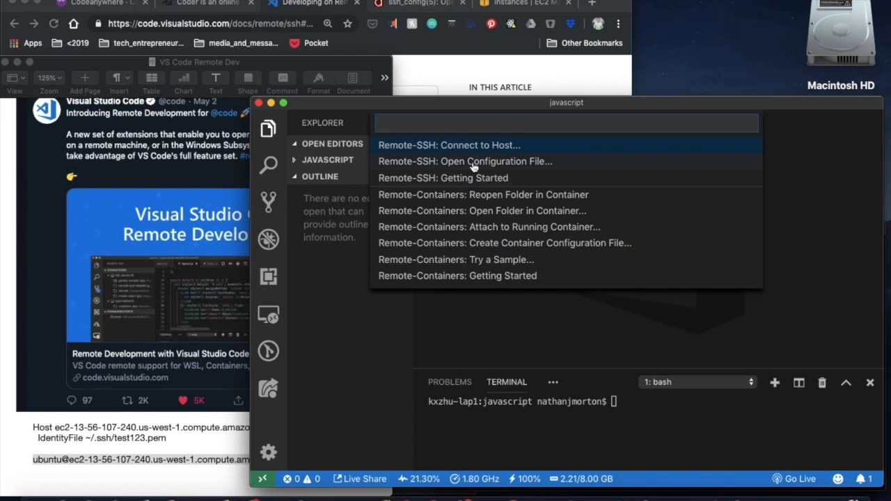
Step: Open the user's ~/.ssh/config file through Remote-SSH: Open Configuration File
left_click(465, 161)
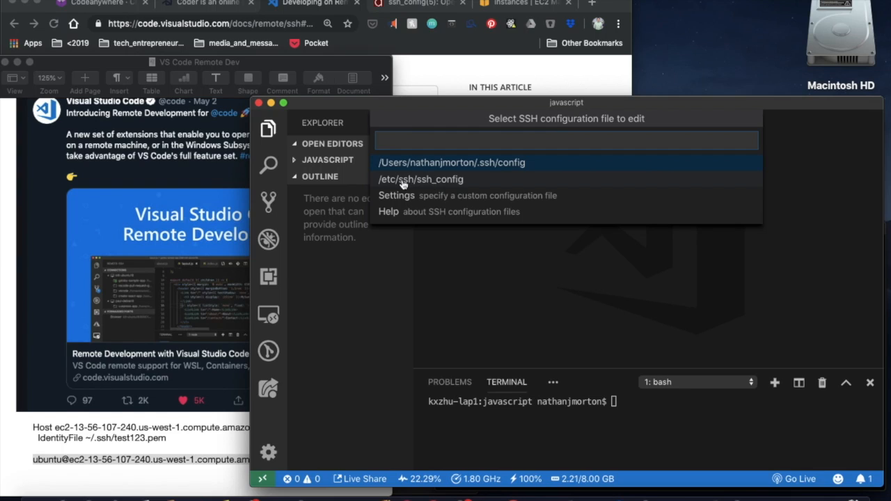
mouse_move(387, 187)
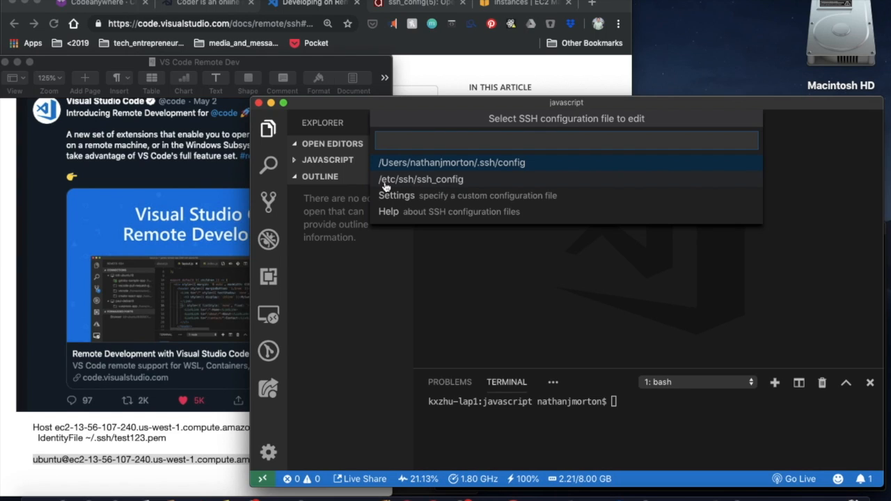
mouse_move(454, 188)
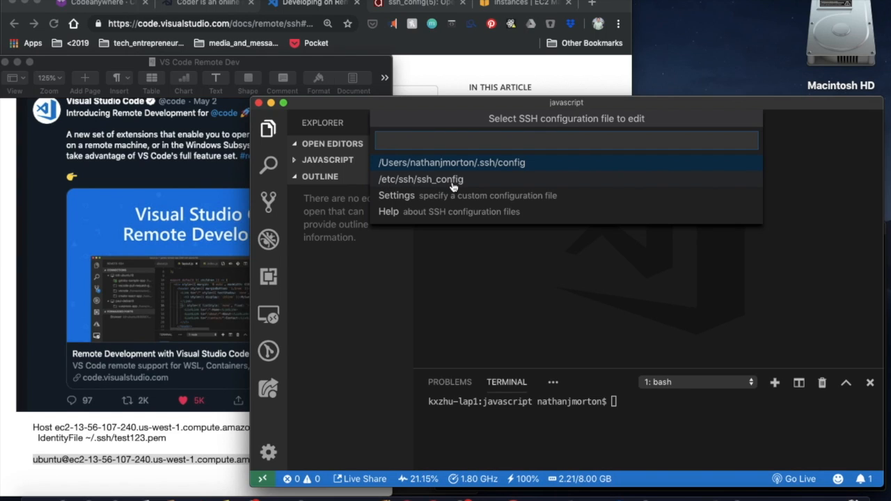
mouse_move(533, 169)
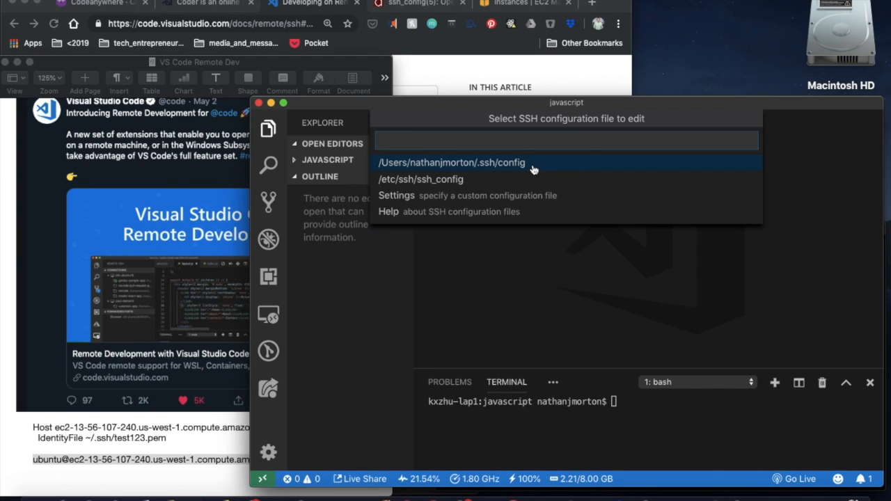
left_click(451, 163)
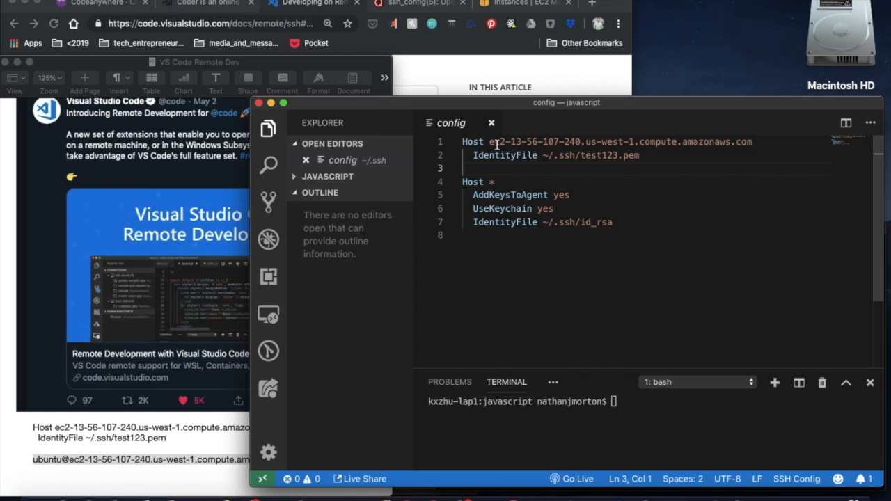
left_click(415, 3)
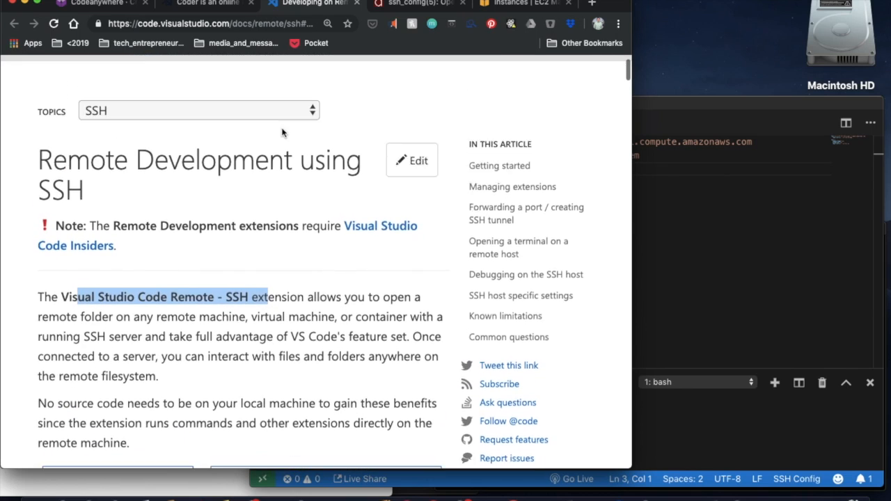
scroll("down", 3)
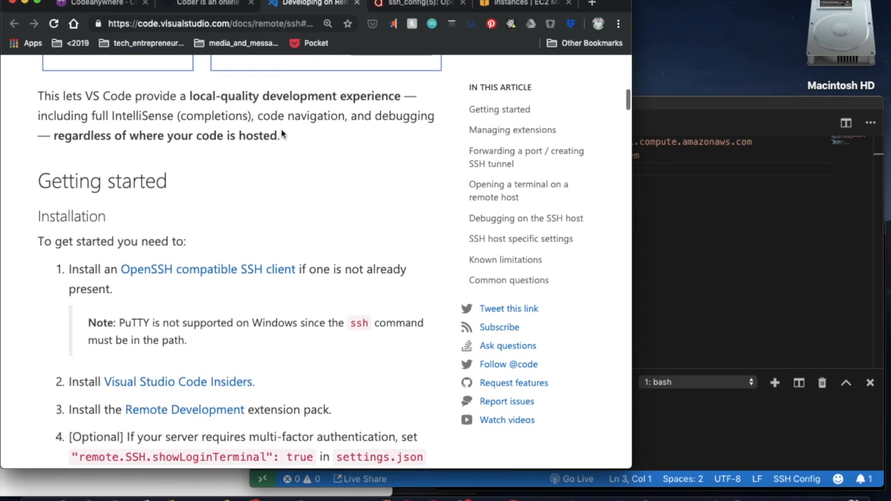
scroll("down", 3)
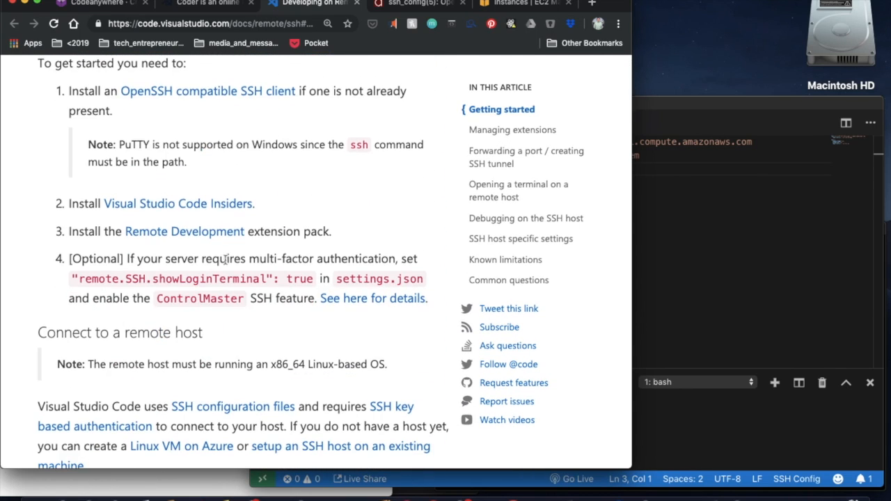
scroll("up", 3)
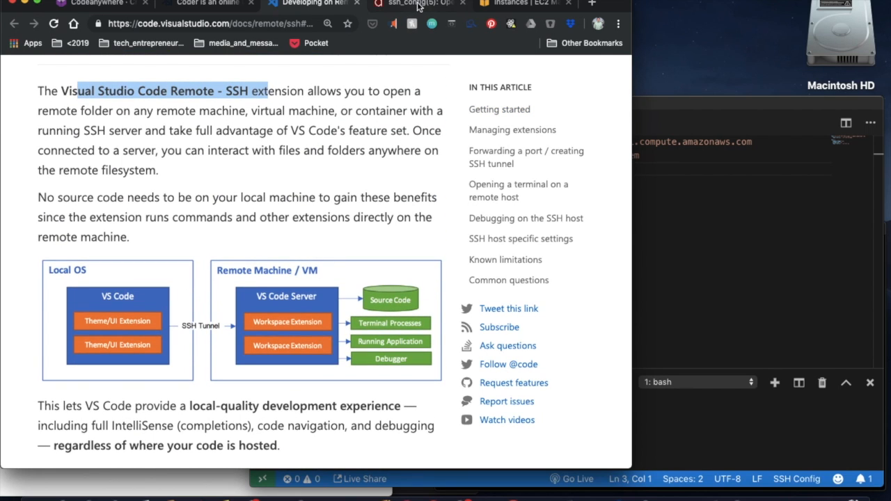
mouse_move(417, 3)
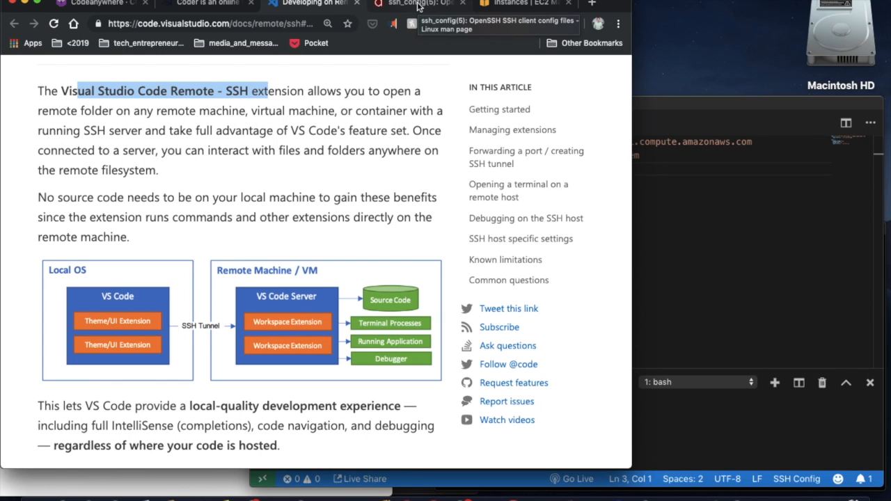
Step: Switch to the ssh_config(5) man page tab and scroll through it
left_click(414, 4)
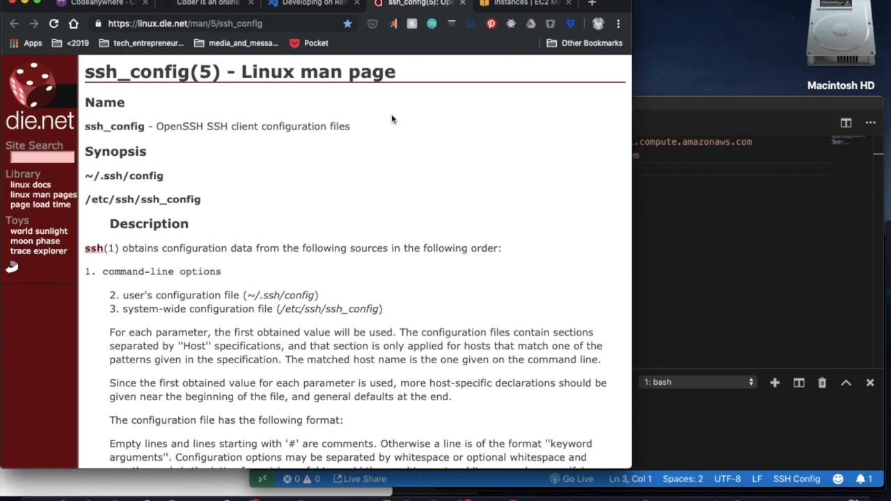
scroll("down", 3)
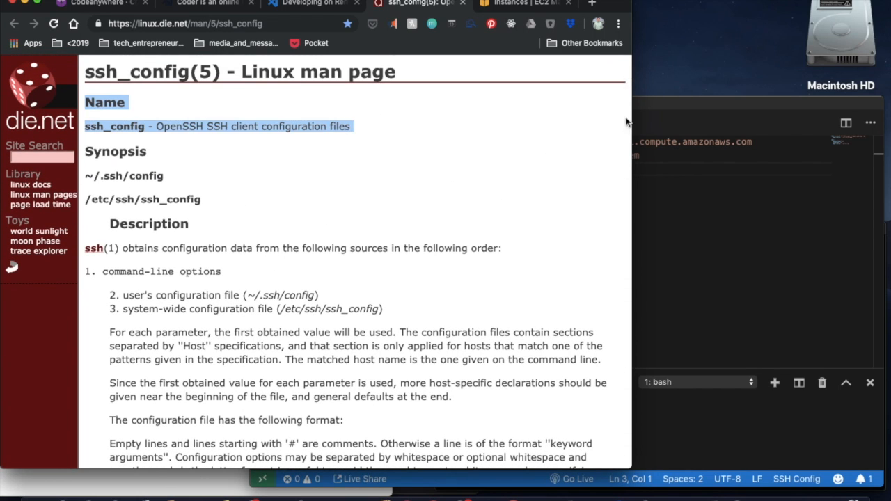
scroll("down", 3)
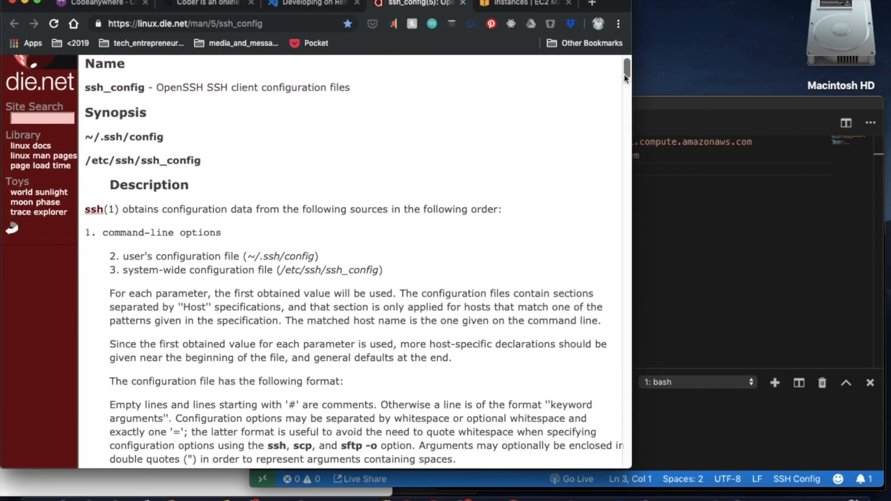
scroll("down", 3)
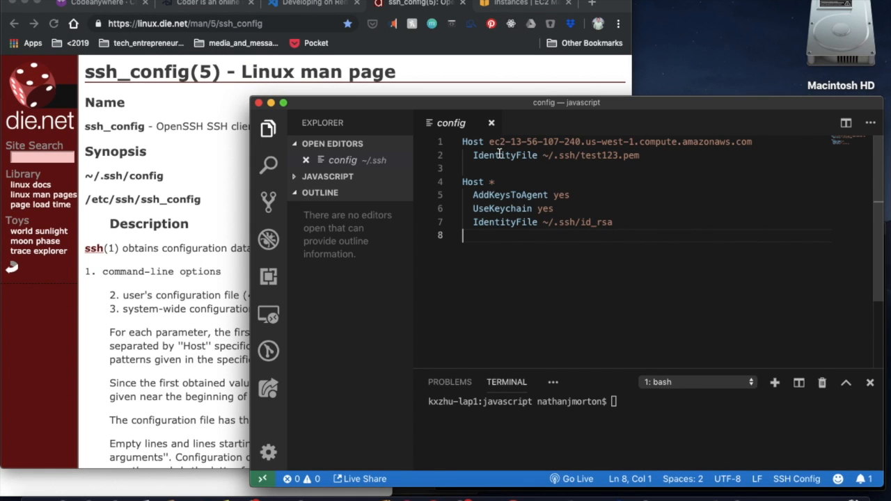
mouse_move(478, 143)
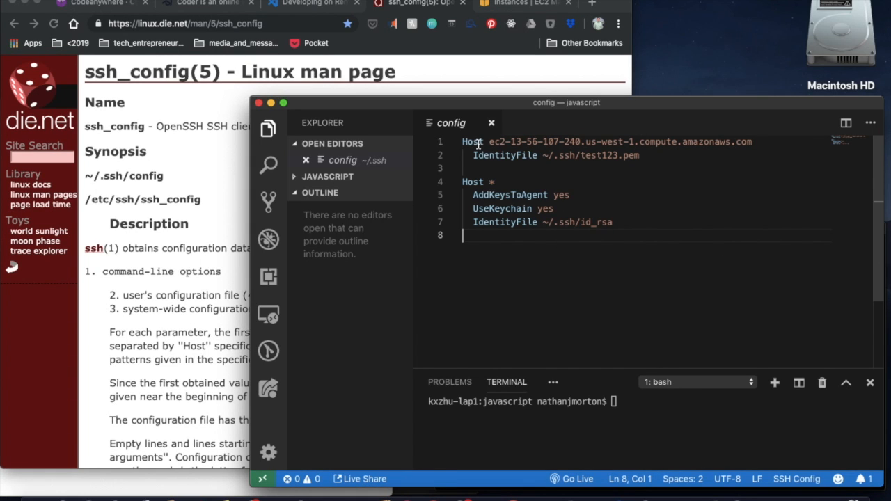
mouse_move(510, 220)
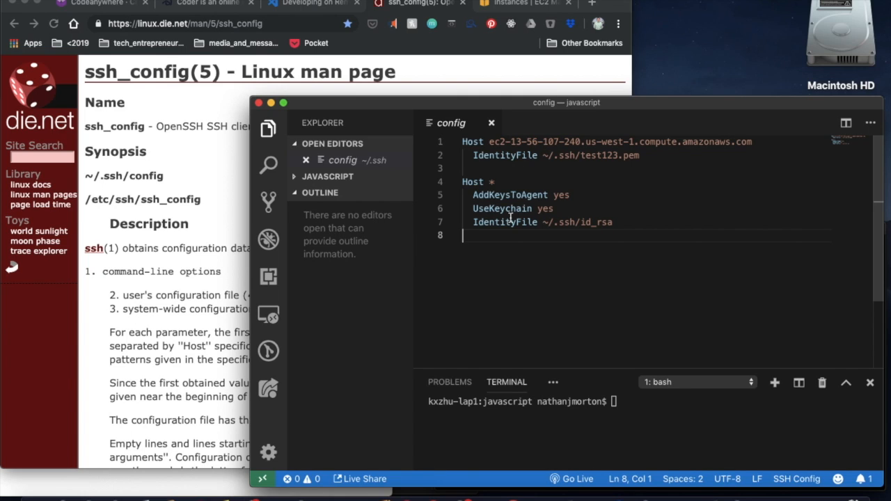
Step: Review the config entries, highlighting the Host * id_rsa path and test123.pem identity file
left_click(496, 181)
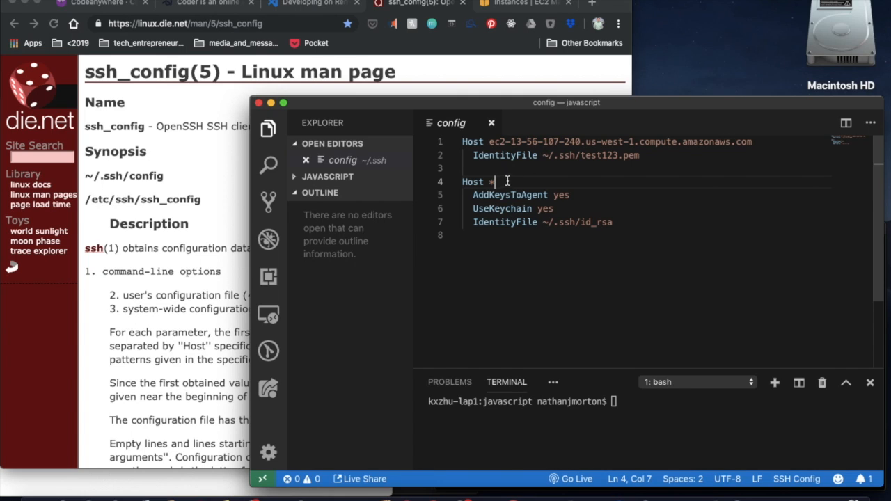
double_click(596, 222)
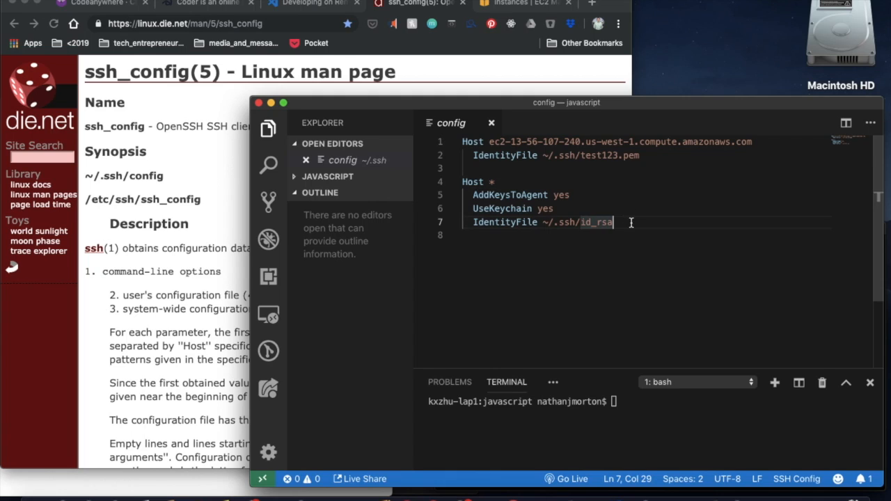
double_click(596, 222)
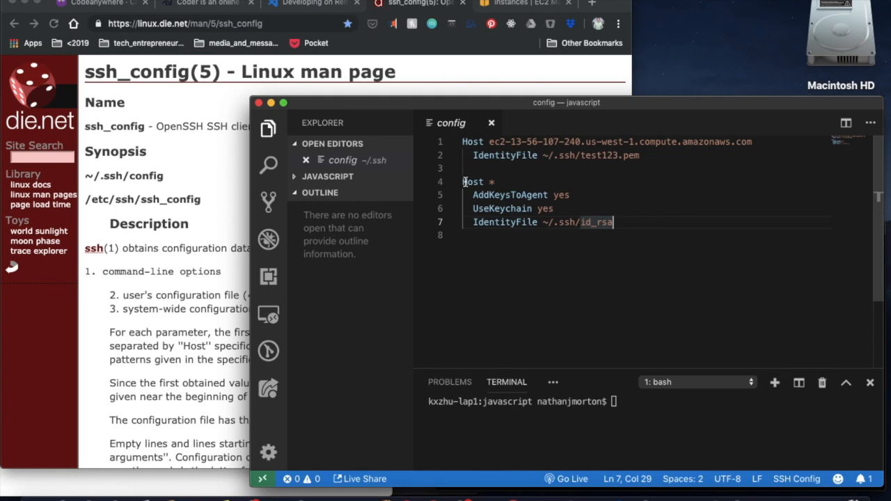
left_click(490, 182)
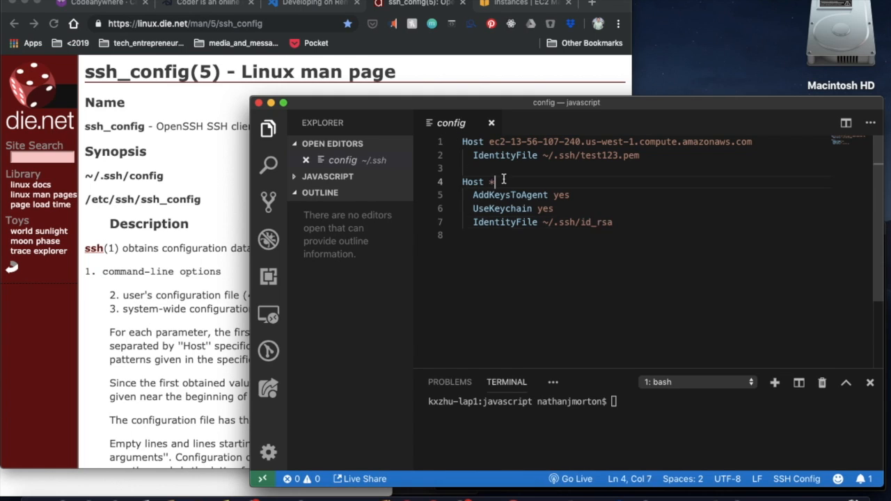
left_click_drag(564, 222, 613, 222)
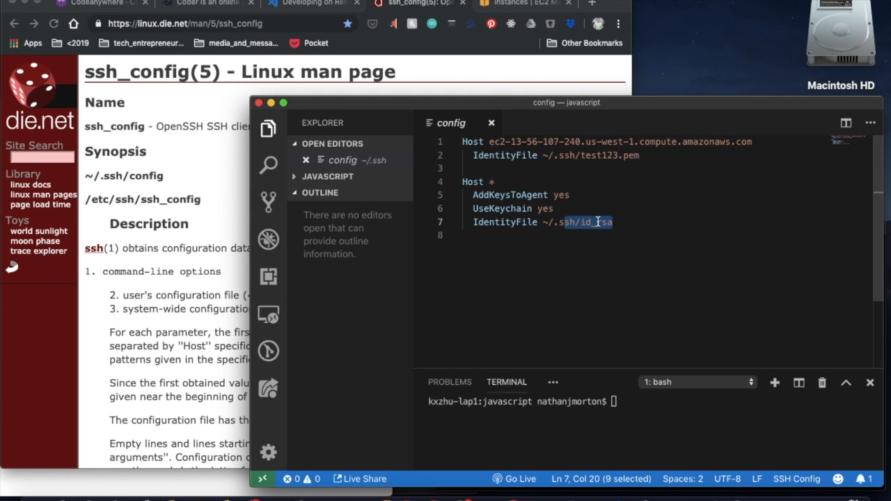
mouse_move(637, 214)
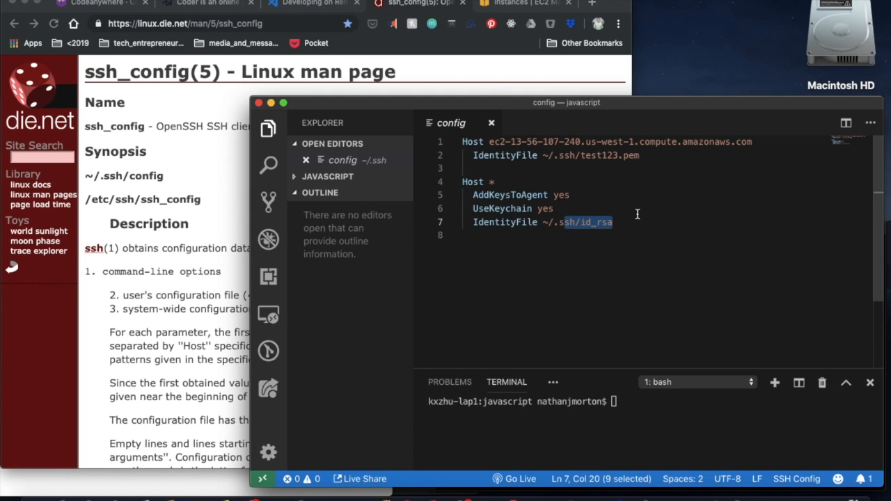
left_click(638, 155)
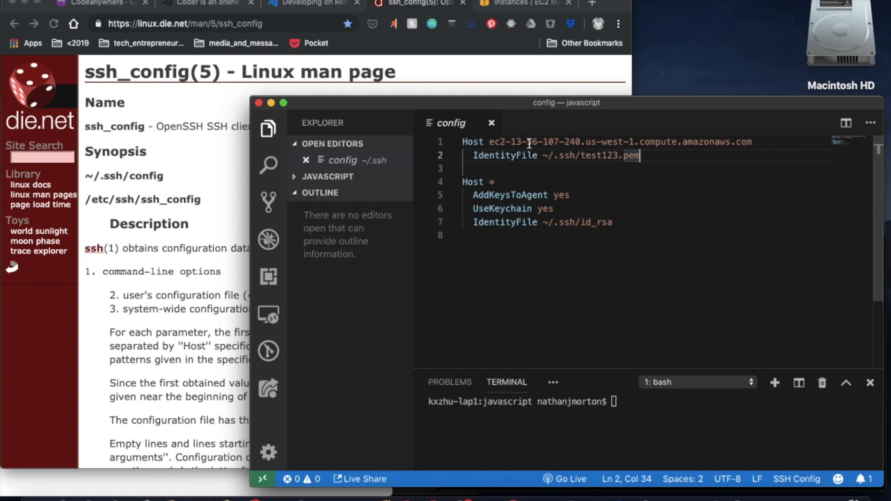
left_click_drag(503, 141, 752, 141)
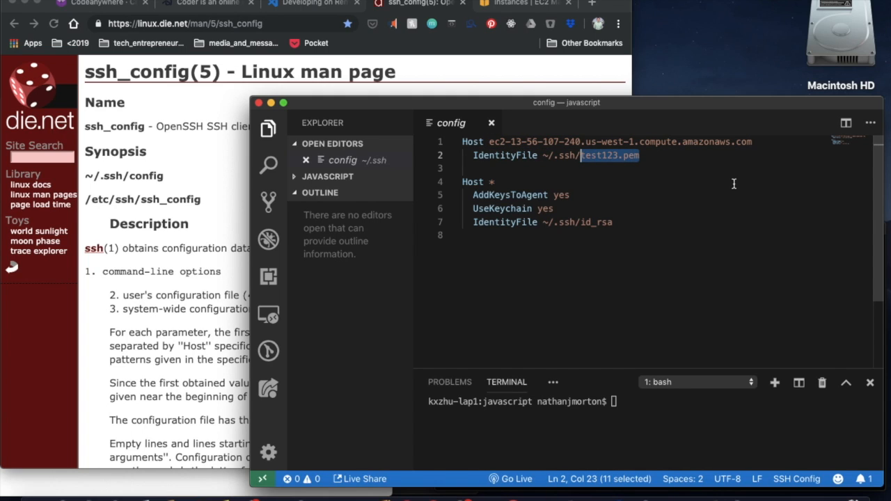
mouse_move(573, 159)
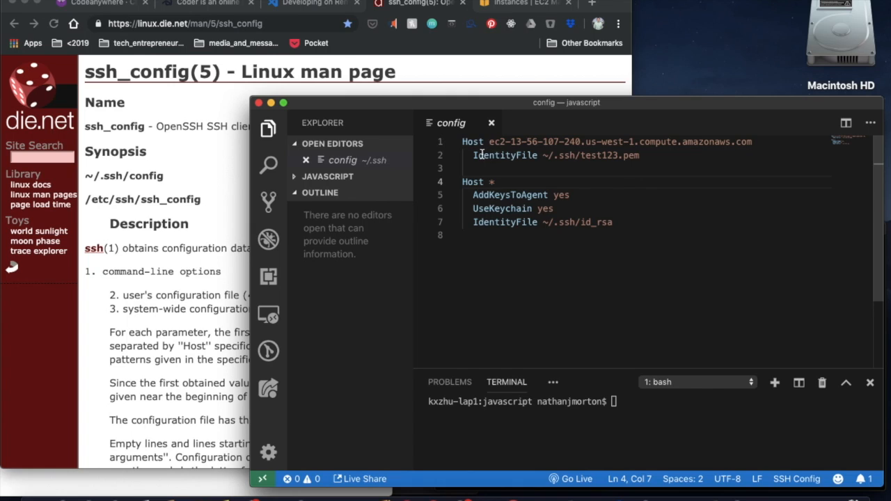
mouse_move(303, 374)
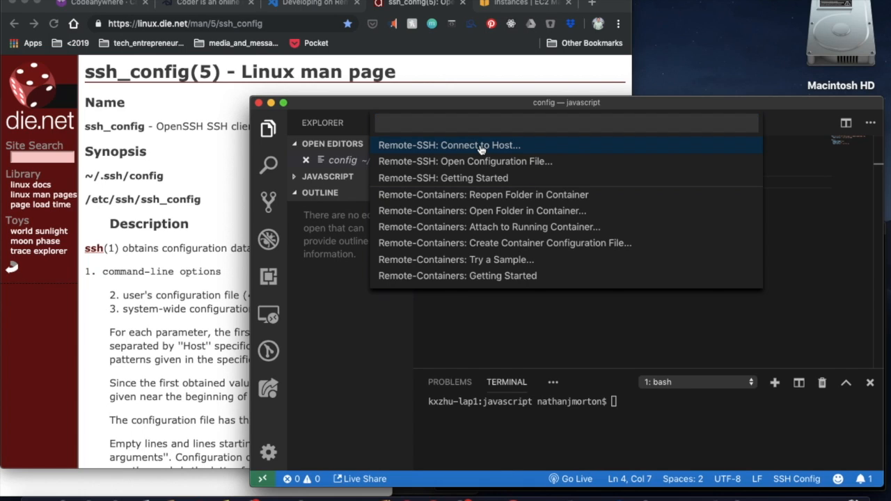
left_click(449, 144)
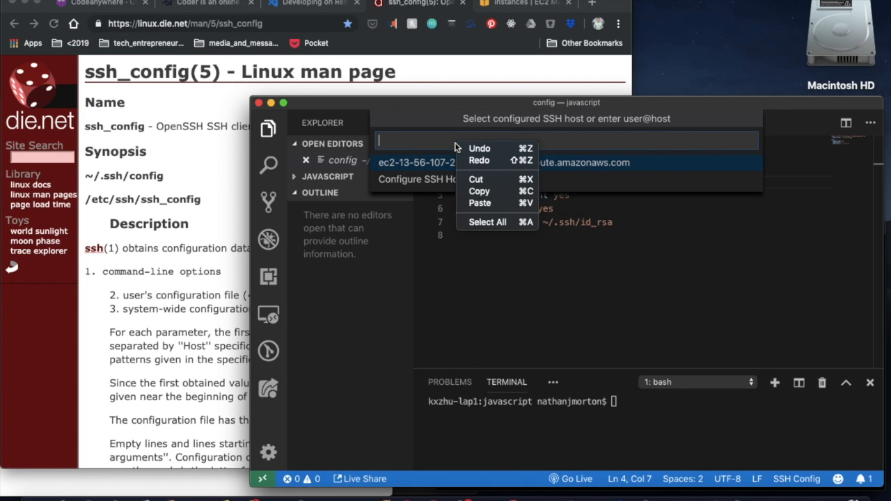
mouse_move(313, 108)
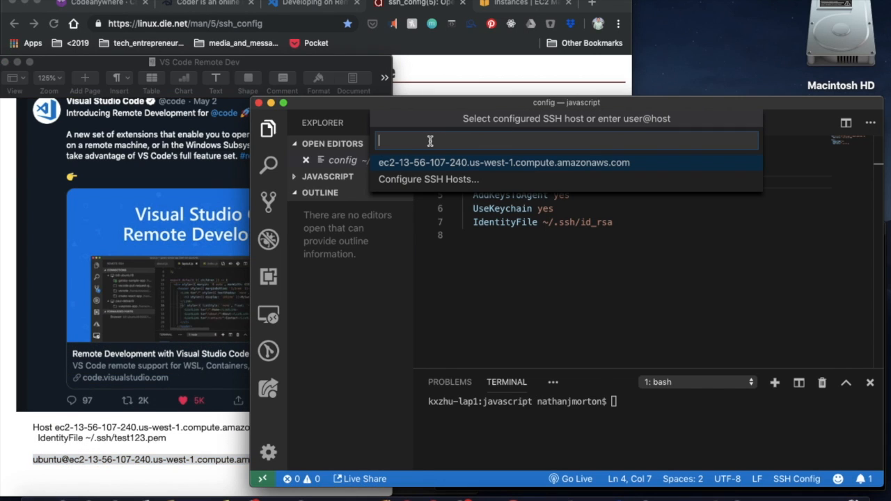
right_click(428, 140)
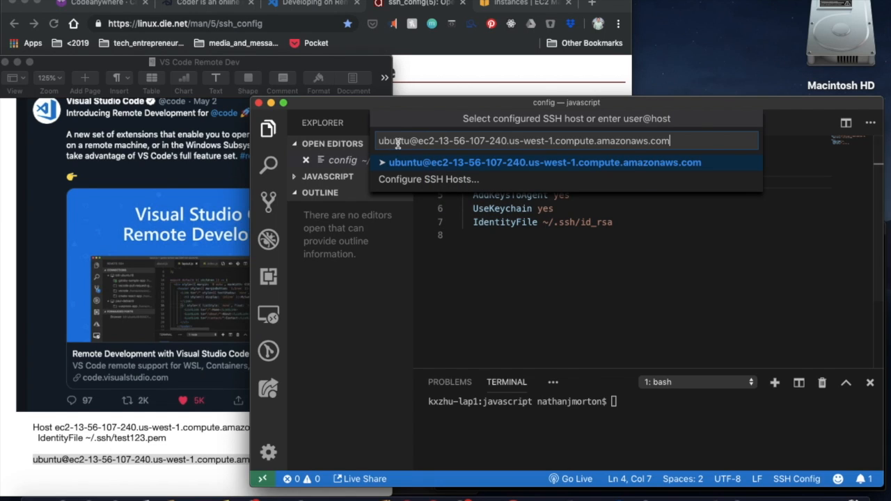
mouse_move(670, 140)
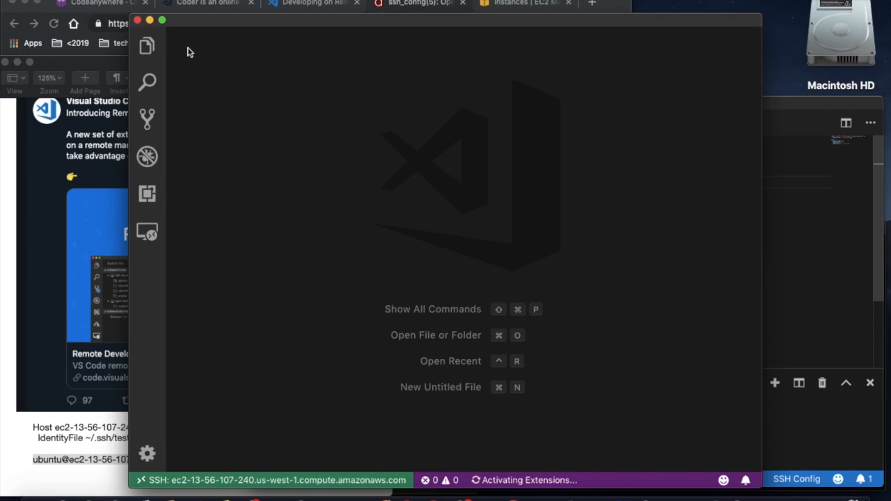
Step: Open the remote folder picker in the new EC2-connected window
left_click(436, 334)
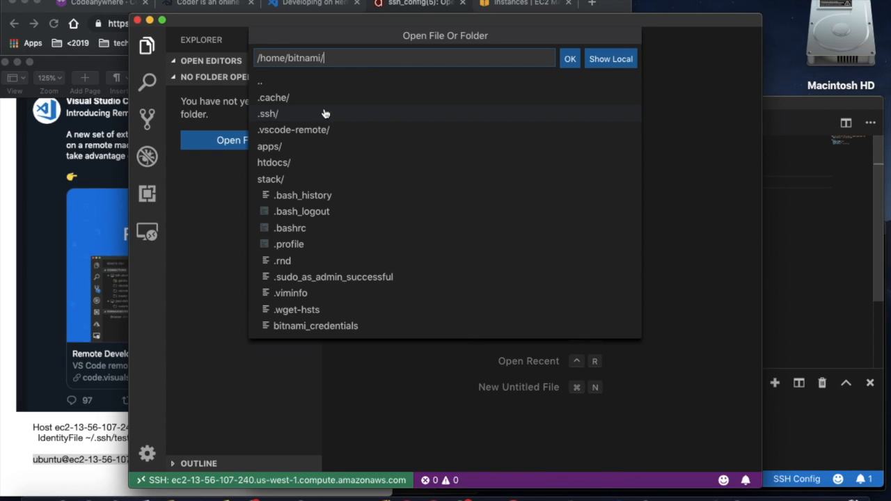